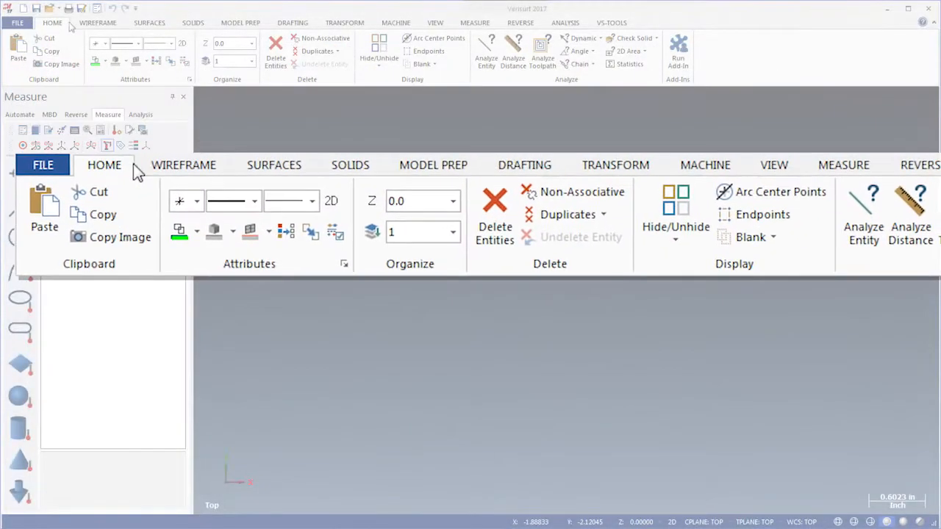
# Step: Browse the Solids, Drafting, Machine and VS-Tools ribbon tabs and bring up ribbon customization
pyautogui.click(149, 22)
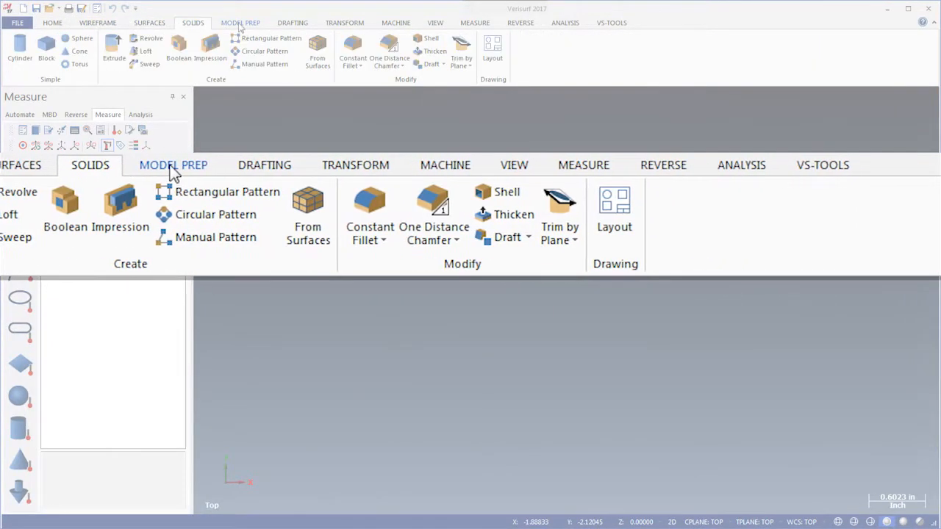
pyautogui.click(292, 22)
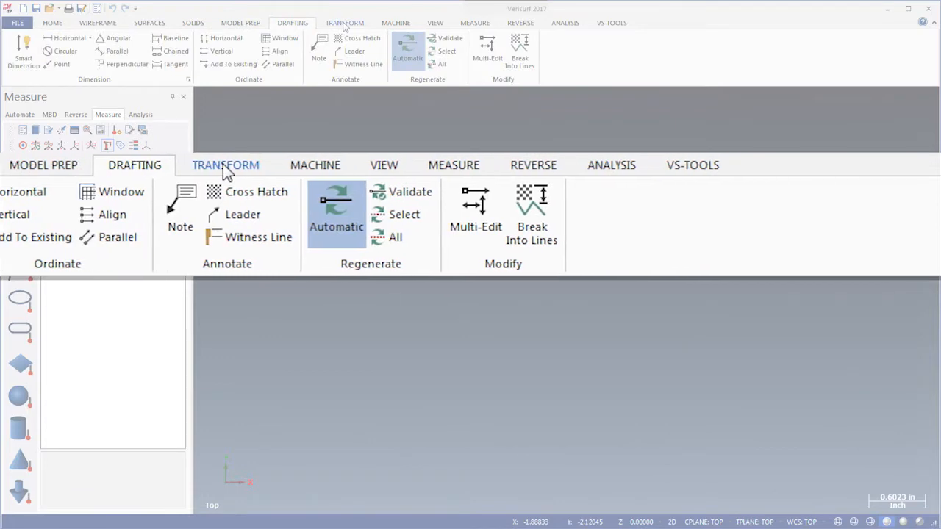
pyautogui.click(396, 22)
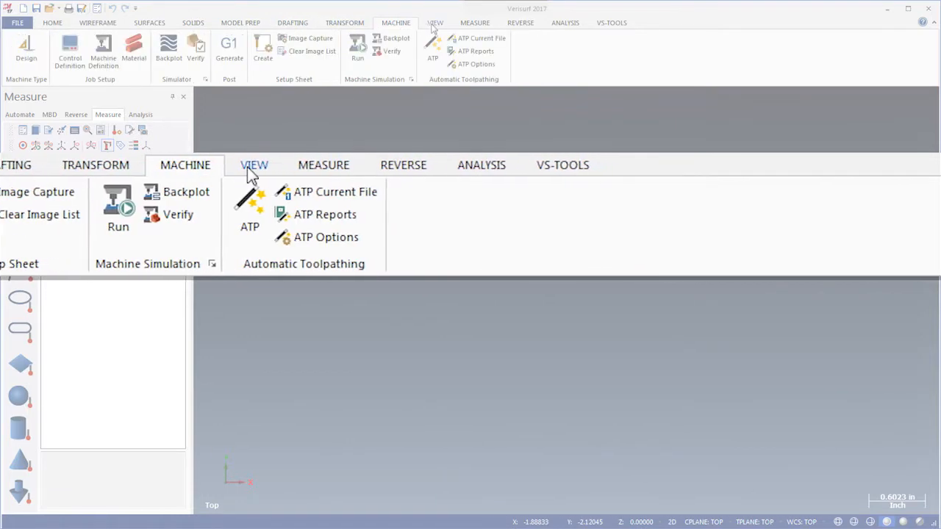
pyautogui.click(474, 23)
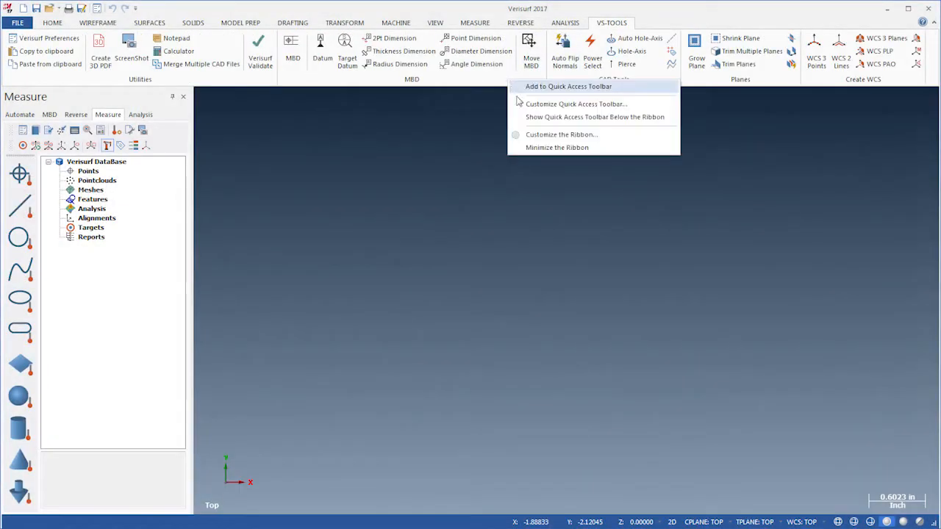
# Step: Switch to the pared-down Custom ribbon of device, measure, align and report commands
pyautogui.click(576, 104)
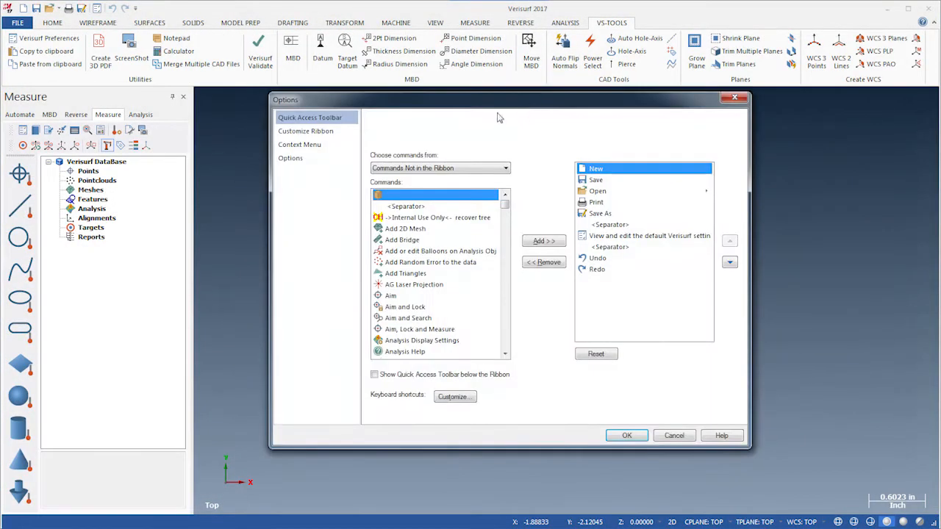
pyautogui.click(306, 131)
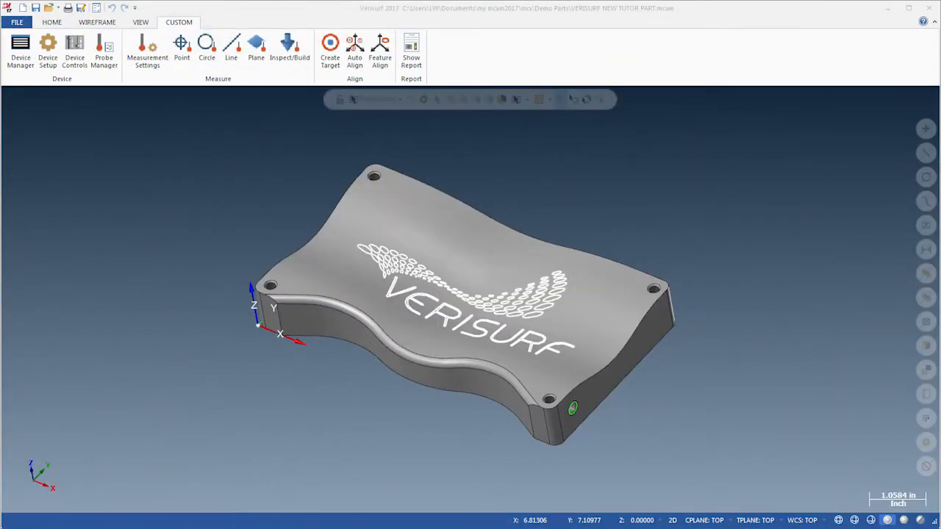
# Step: Open corner1.mcam and chain the edges around its corner opening for Power Surface
pyautogui.click(232, 22)
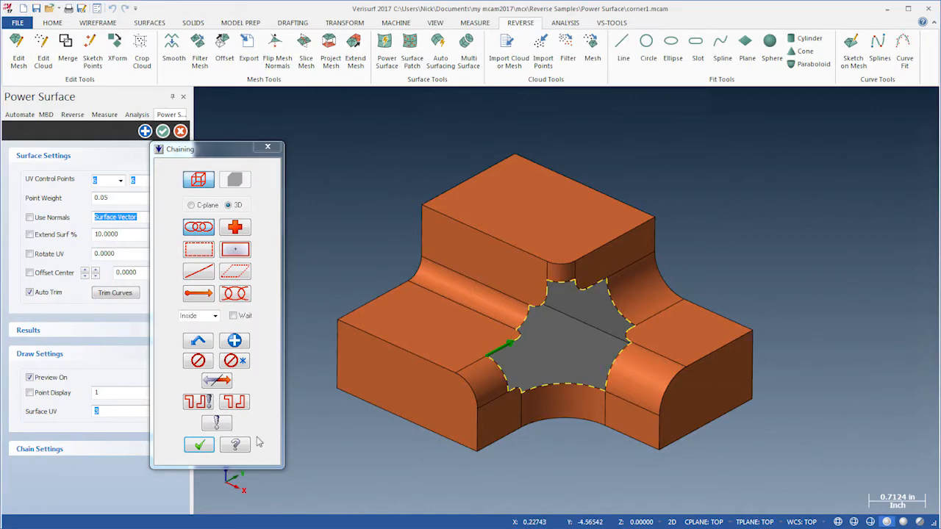
# Step: Chain the fender outline and preview a Power Surface on the 45Draft part
pyautogui.click(199, 444)
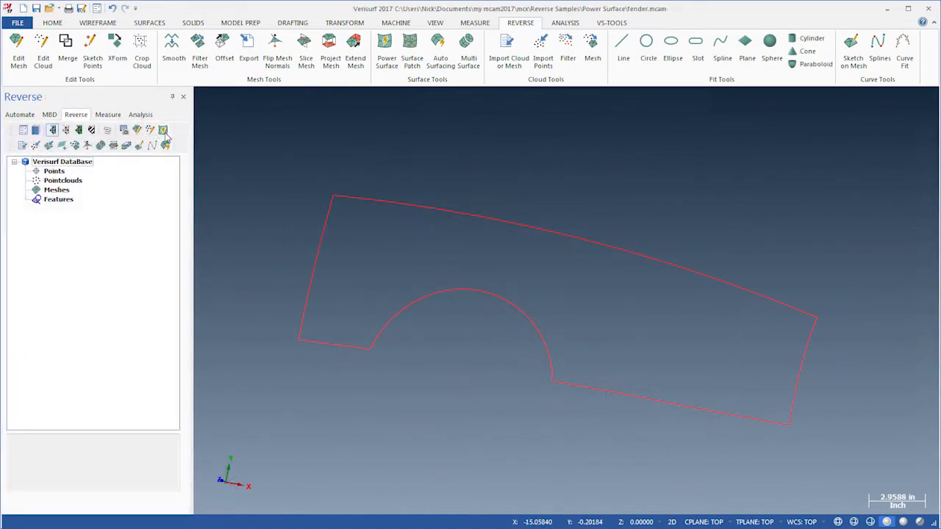
pyautogui.click(387, 52)
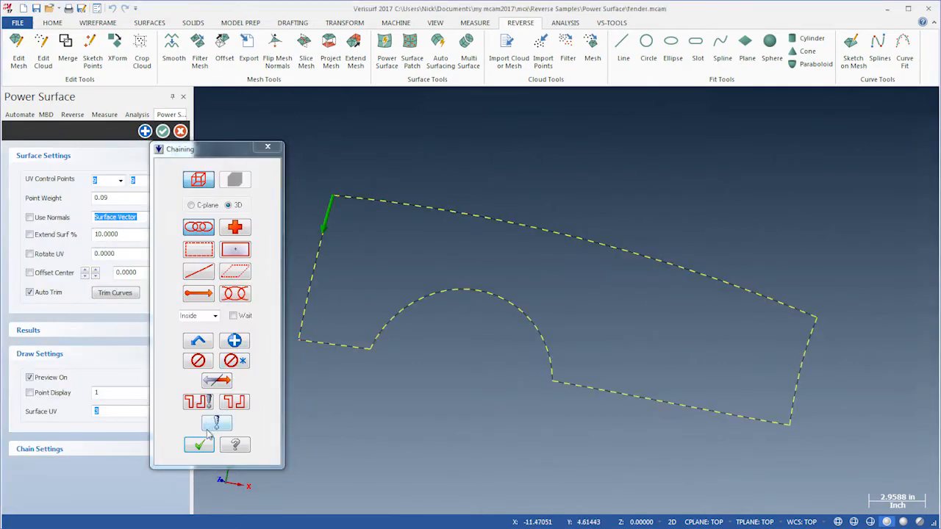
pyautogui.click(198, 443)
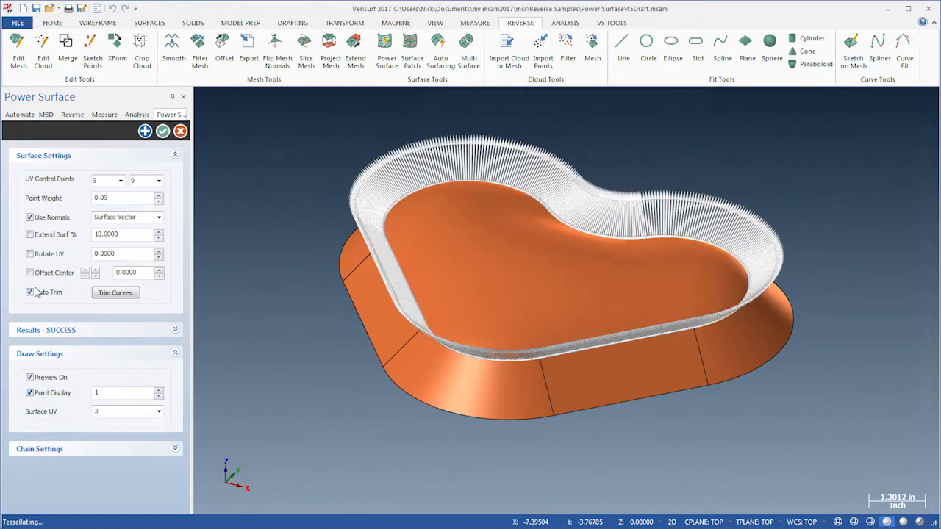
# Step: Toggle Use Normals and Auto Trim off and back on, then calculate surface fit results
pyautogui.click(31, 217)
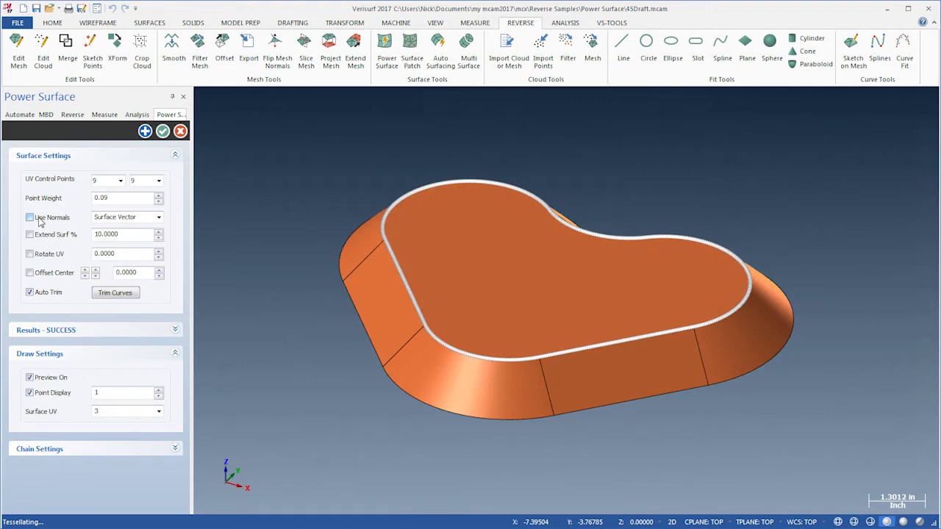
pyautogui.click(31, 217)
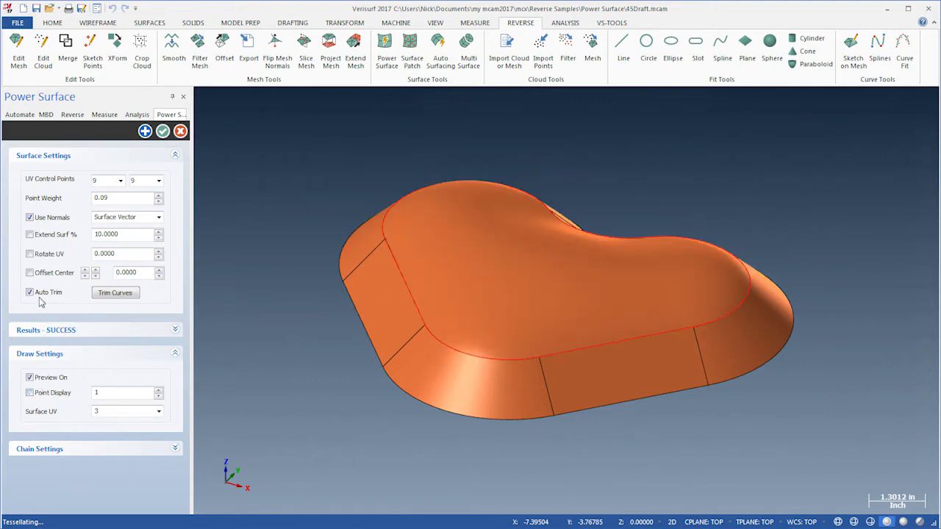
pyautogui.click(30, 292)
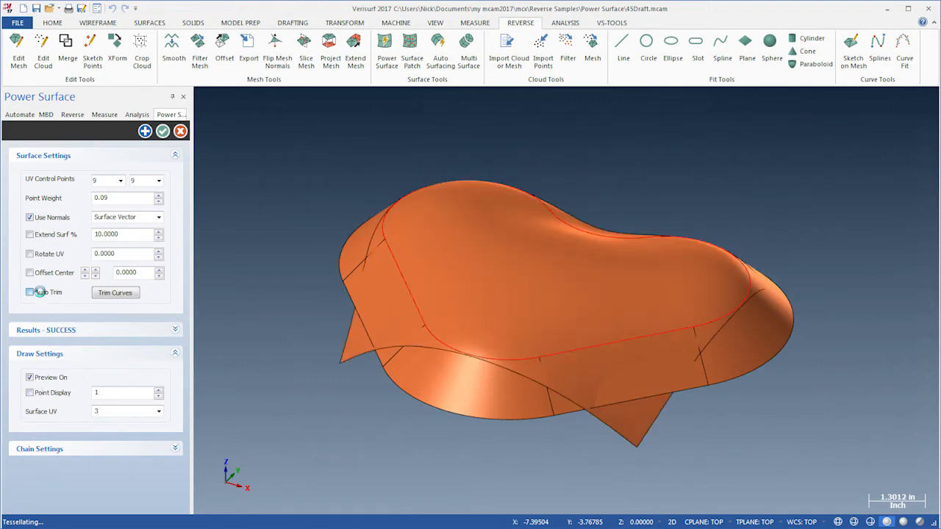
pyautogui.click(30, 292)
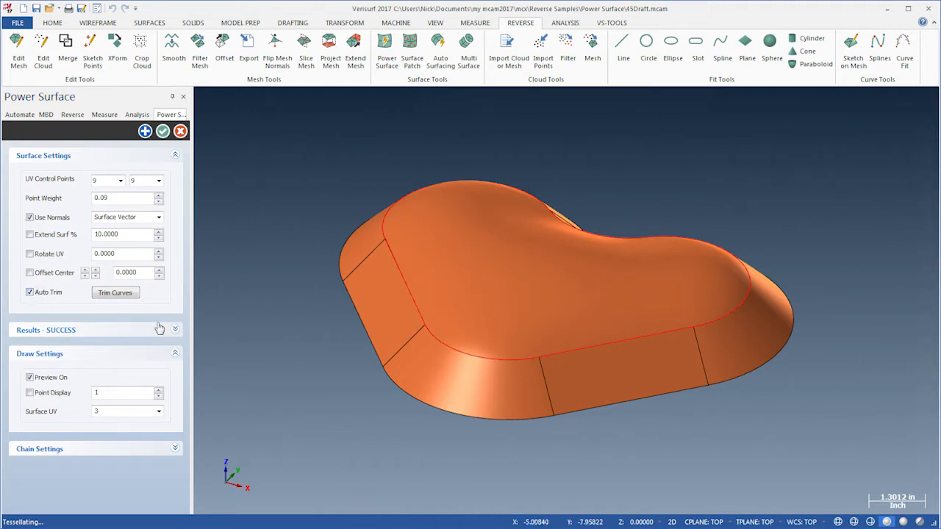
pyautogui.click(159, 328)
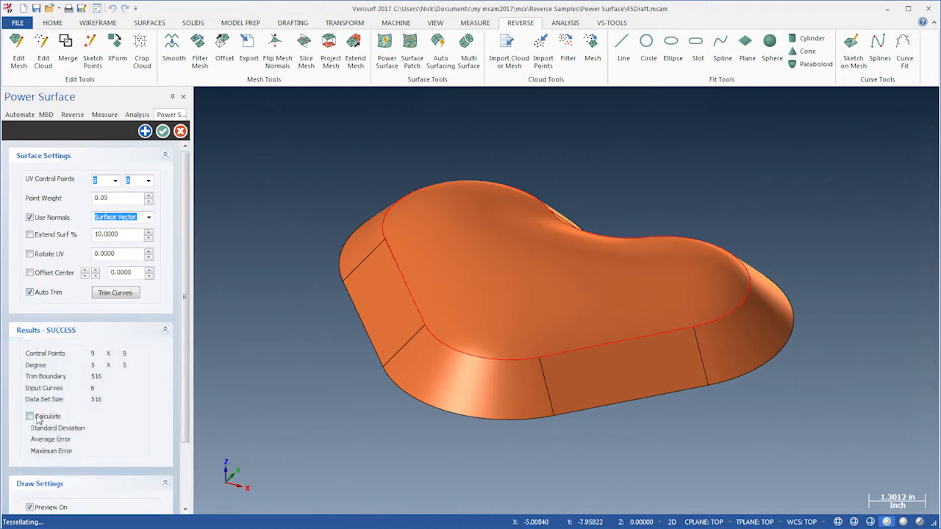
pyautogui.click(30, 416)
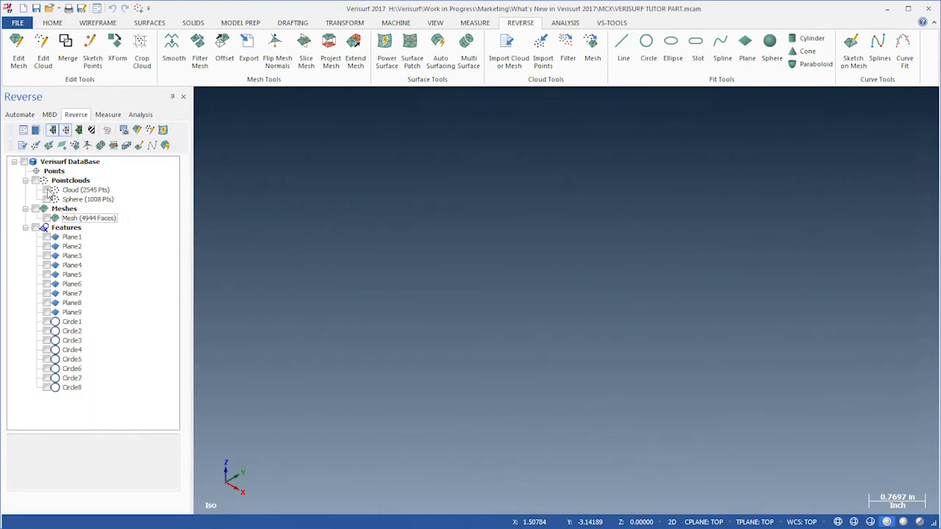
# Step: Flatten the Cloud point cloud to a single Z value via Set Values
pyautogui.rightClick(86, 190)
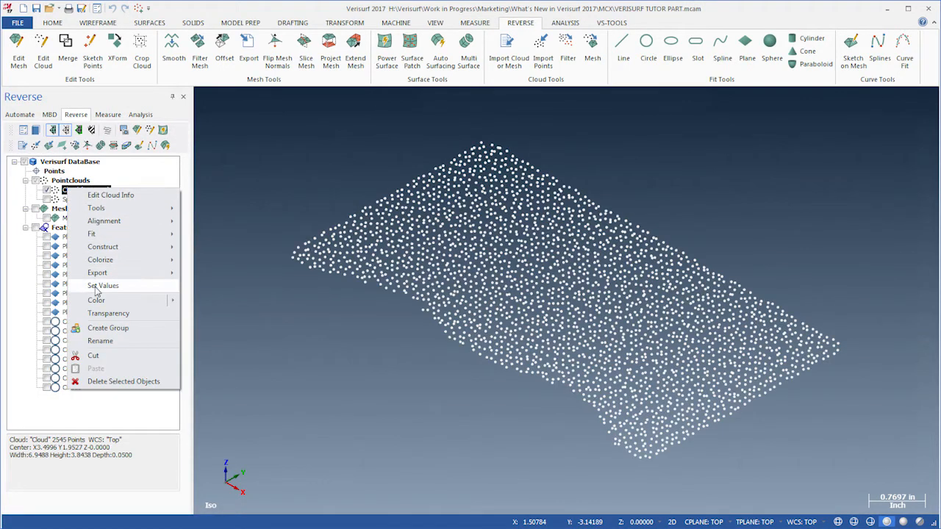
pyautogui.click(103, 285)
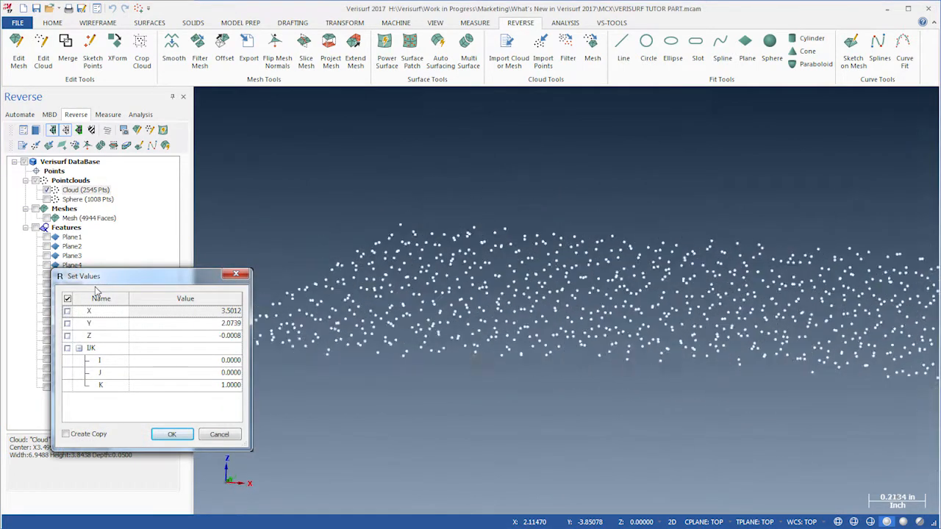
pyautogui.click(88, 336)
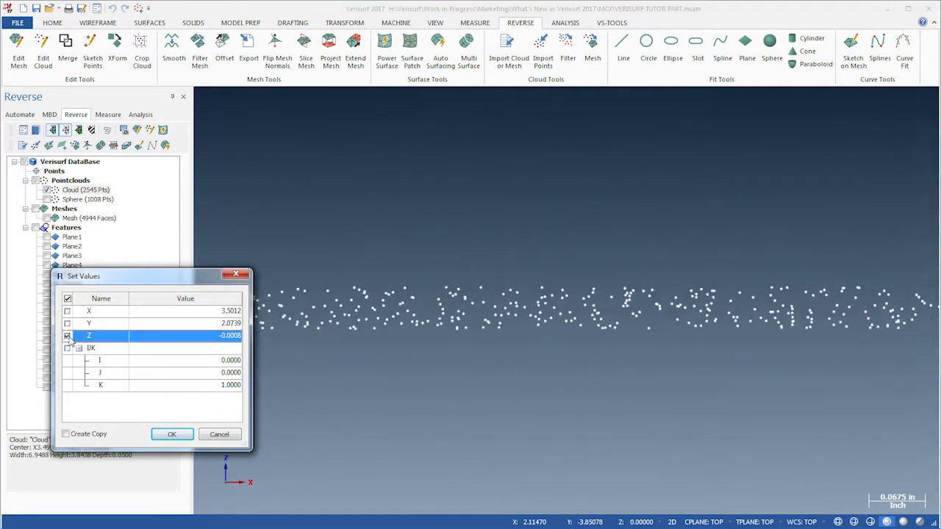
pyautogui.click(171, 433)
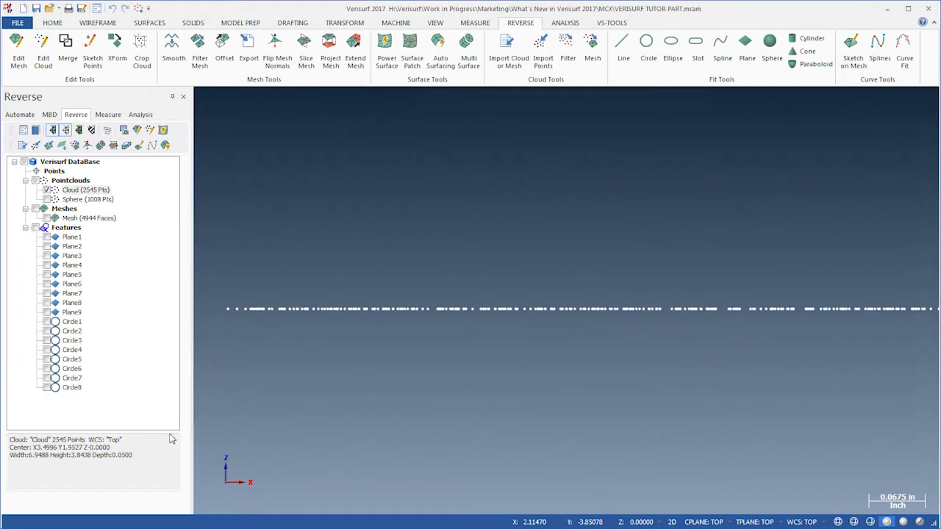
# Step: Squash the Sphere point cloud along X and Y via Set Values
pyautogui.click(88, 199)
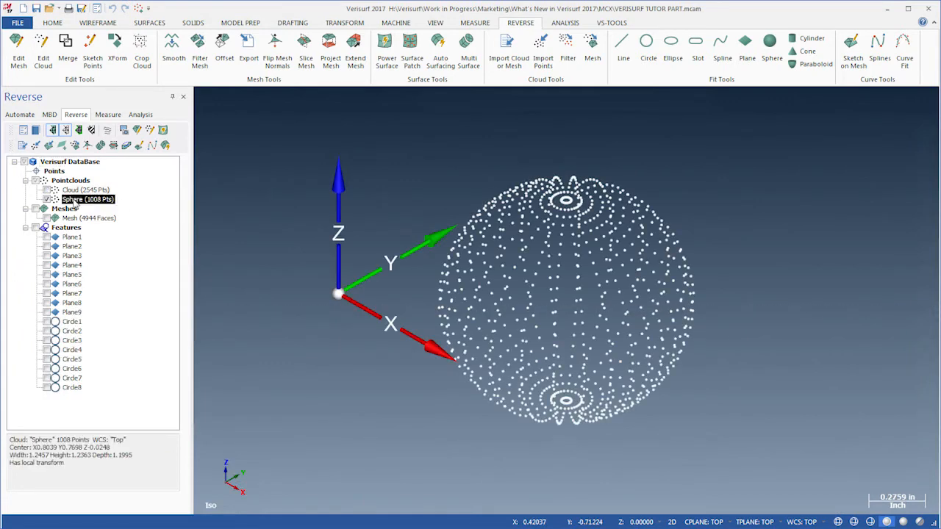
pyautogui.doubleClick(89, 199)
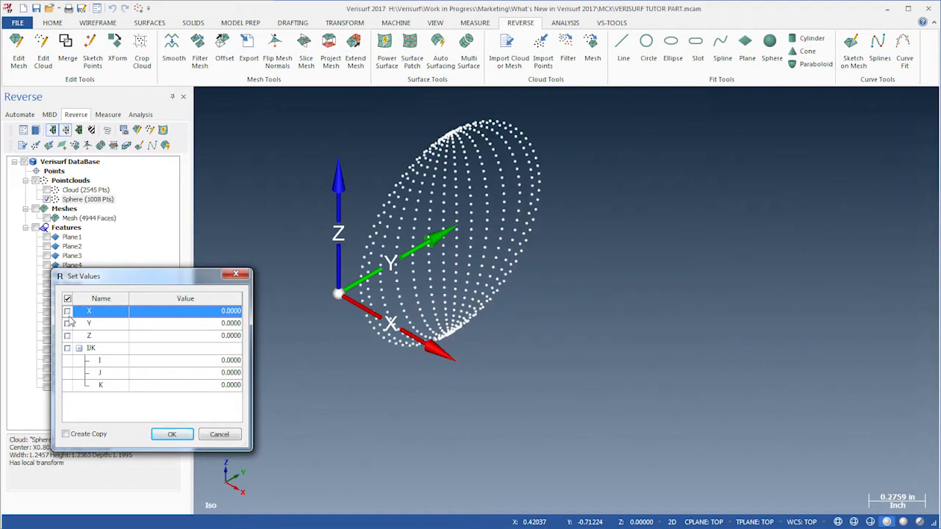
pyautogui.click(89, 322)
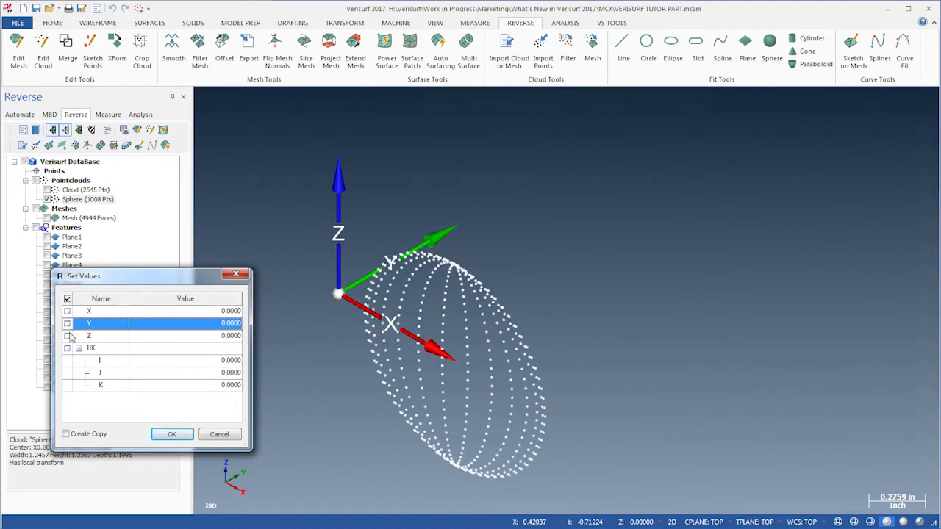
pyautogui.click(67, 335)
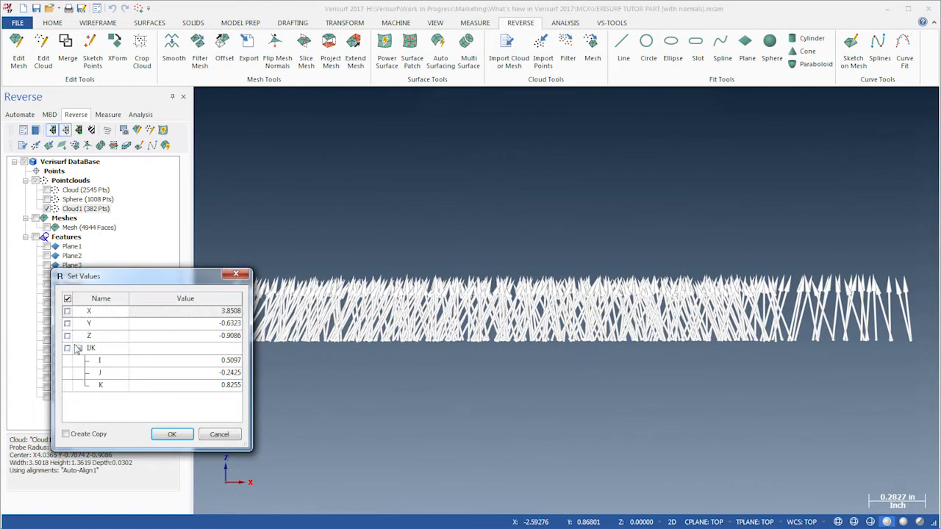
pyautogui.click(171, 434)
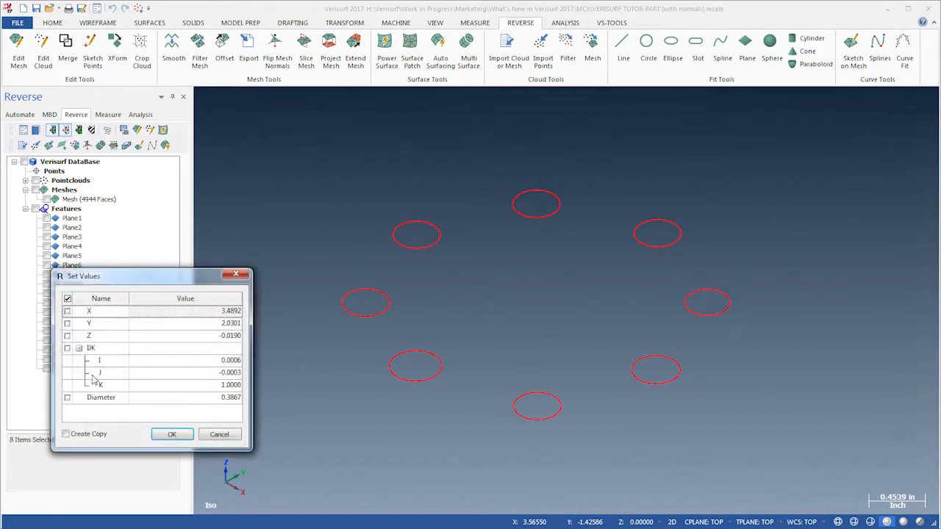
# Step: Set the diameter of all eight circles to 0.375 in Set Values
pyautogui.click(89, 335)
pyautogui.write('0.000')
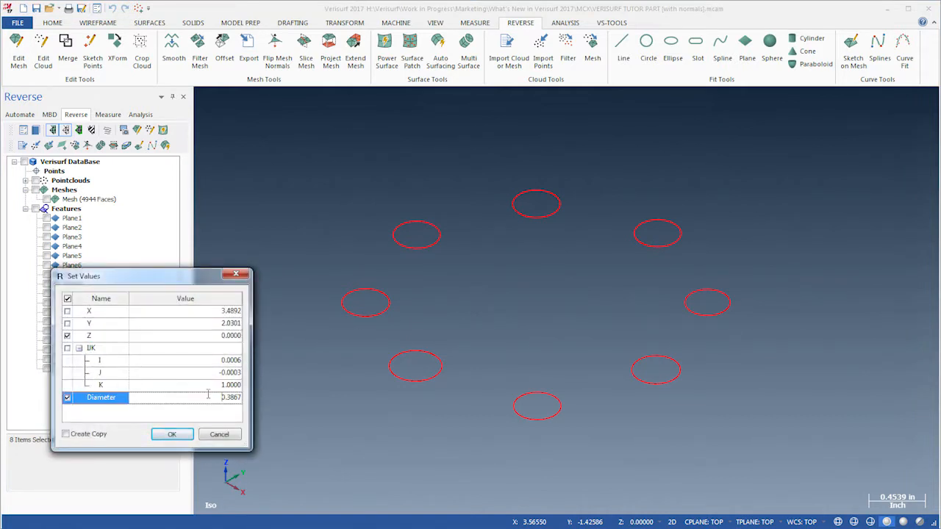
pyautogui.write('0.375')
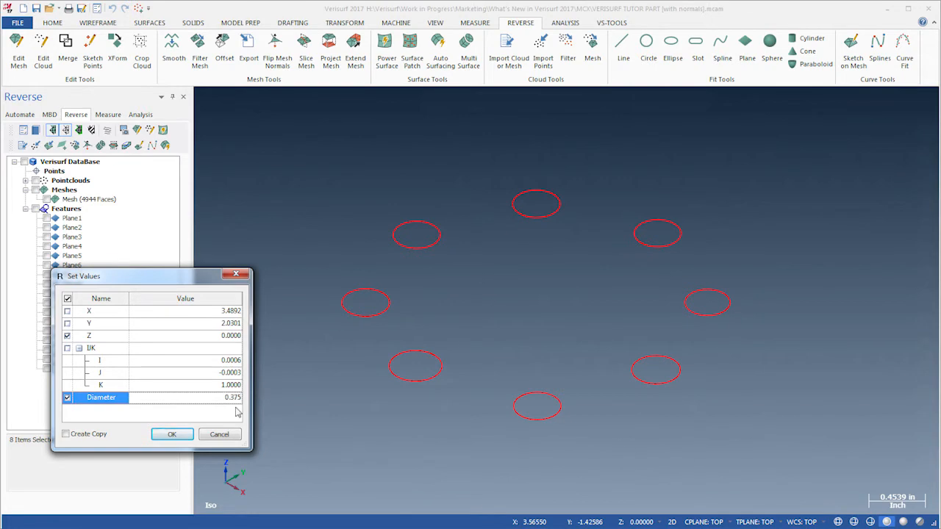
pyautogui.click(171, 433)
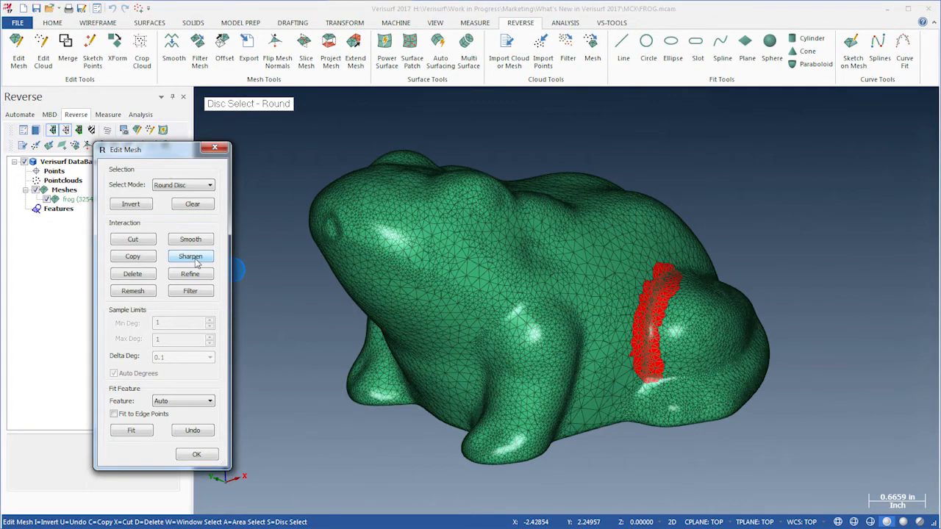
# Step: Clear the selected frog band, remesh the frog, and list the duct mesh's actions
pyautogui.click(192, 204)
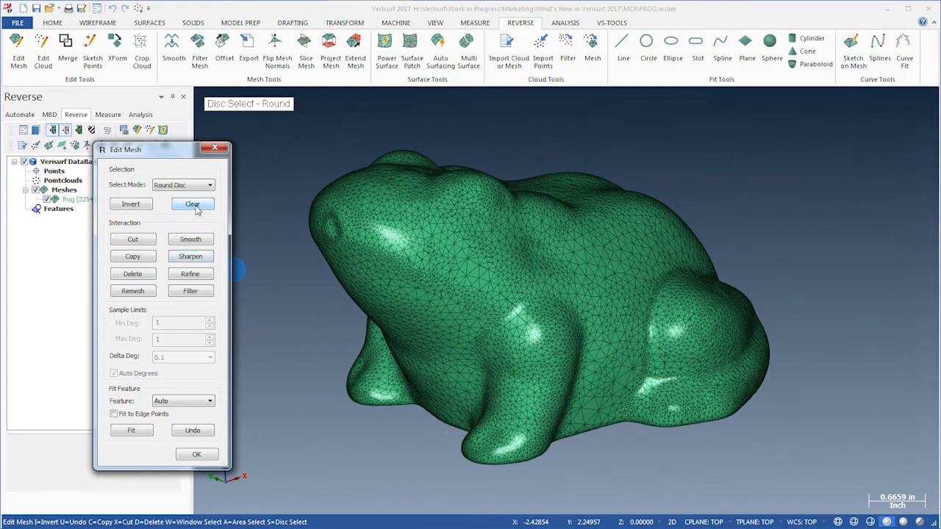
pyautogui.click(133, 290)
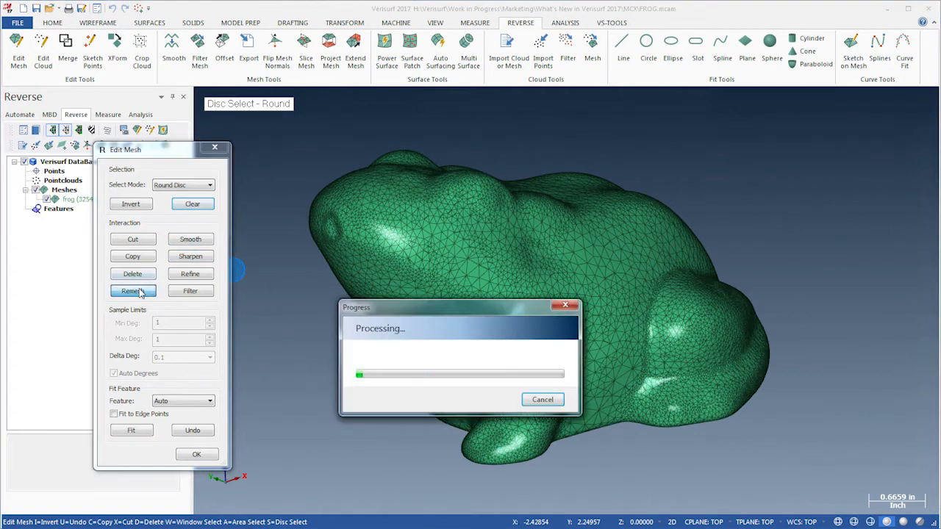
pyautogui.click(133, 291)
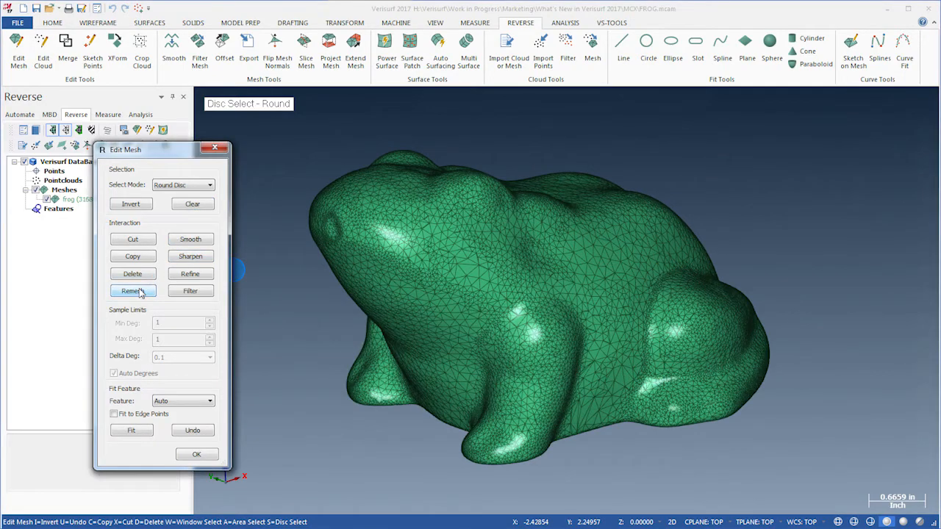
pyautogui.rightClick(89, 199)
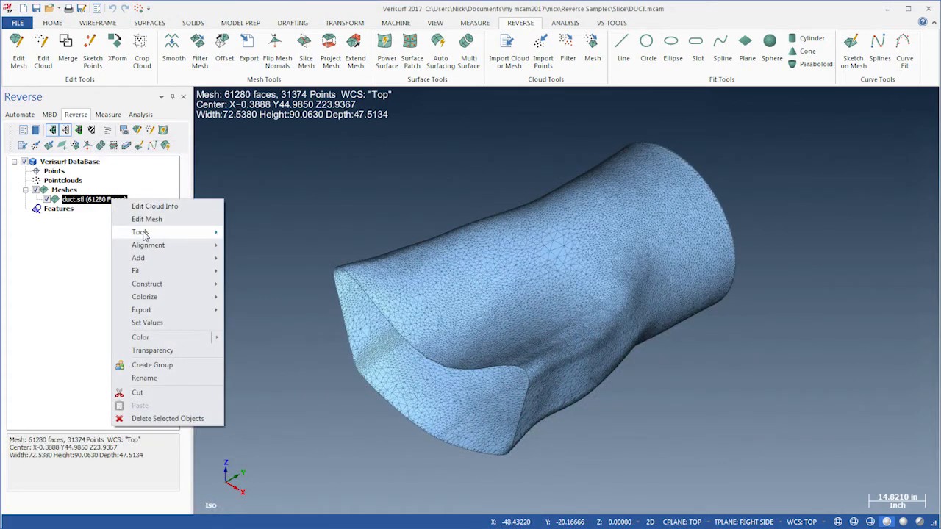
# Step: Browse the mesh processing tools in the mesh's right-click menu toward Colorize
pyautogui.click(141, 233)
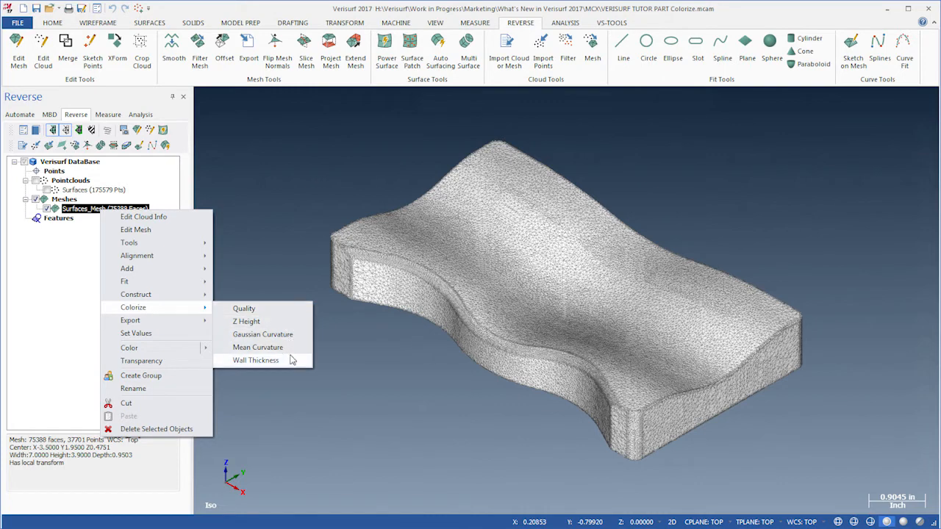
# Step: Colorize the wavy mesh by Quality, Z Height, Gaussian Curvature and Mean Curvature
pyautogui.click(243, 308)
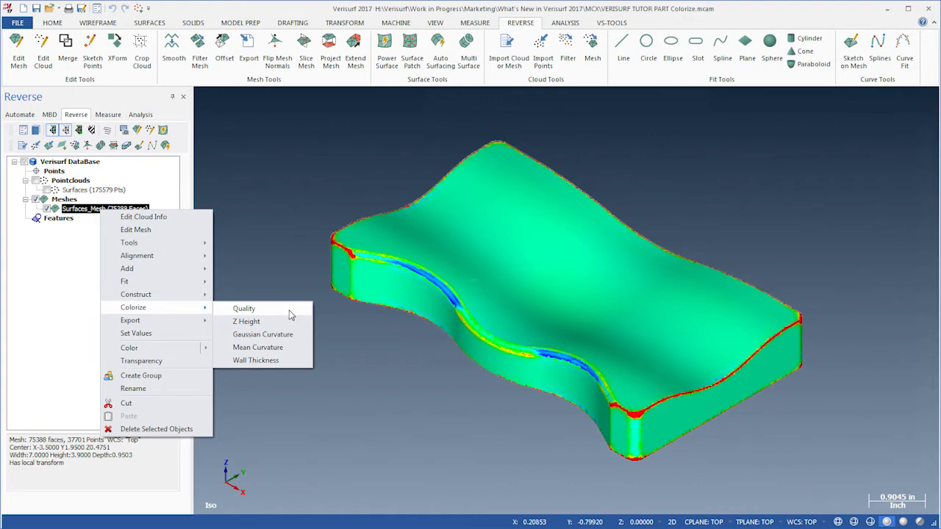
pyautogui.click(247, 321)
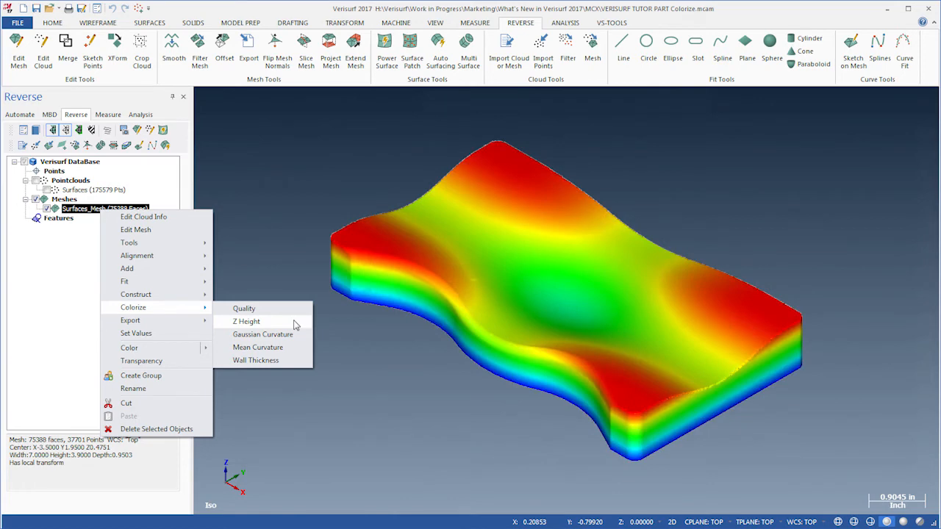
pyautogui.click(246, 321)
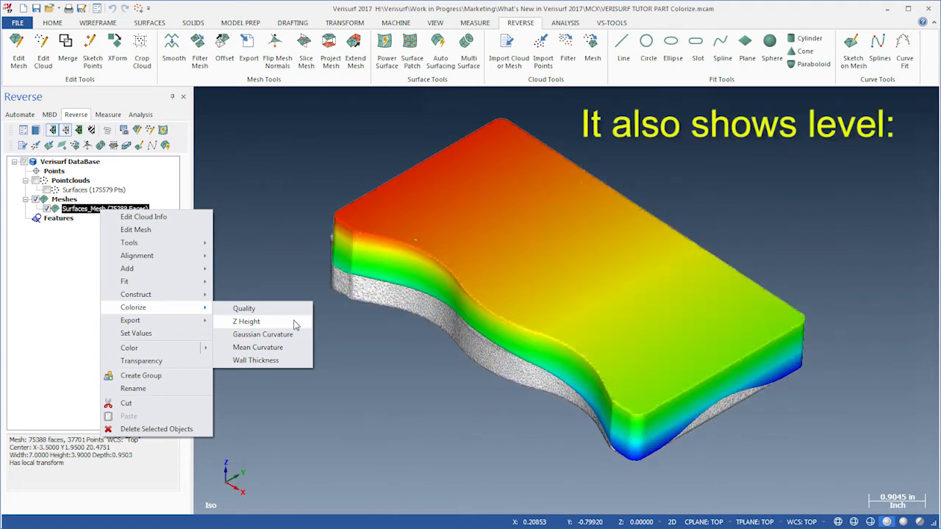
pyautogui.moveTo(292, 326)
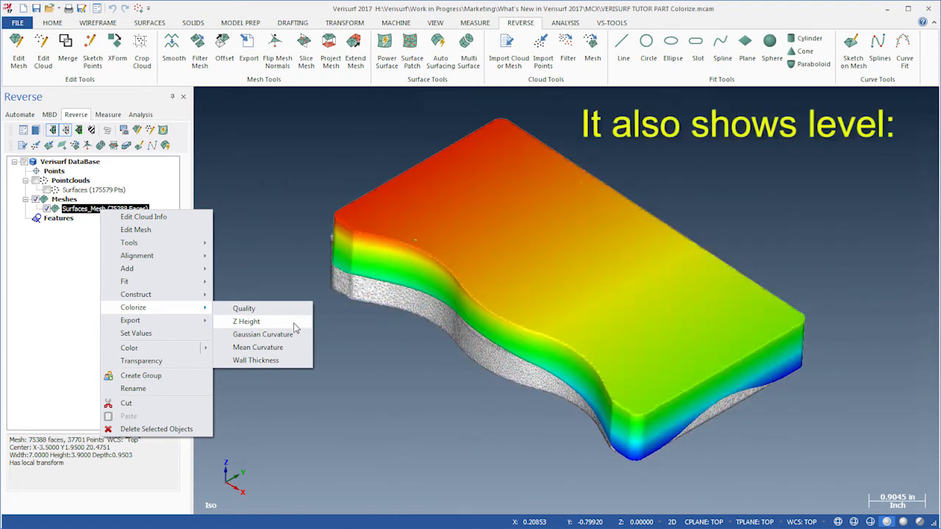
pyautogui.click(262, 334)
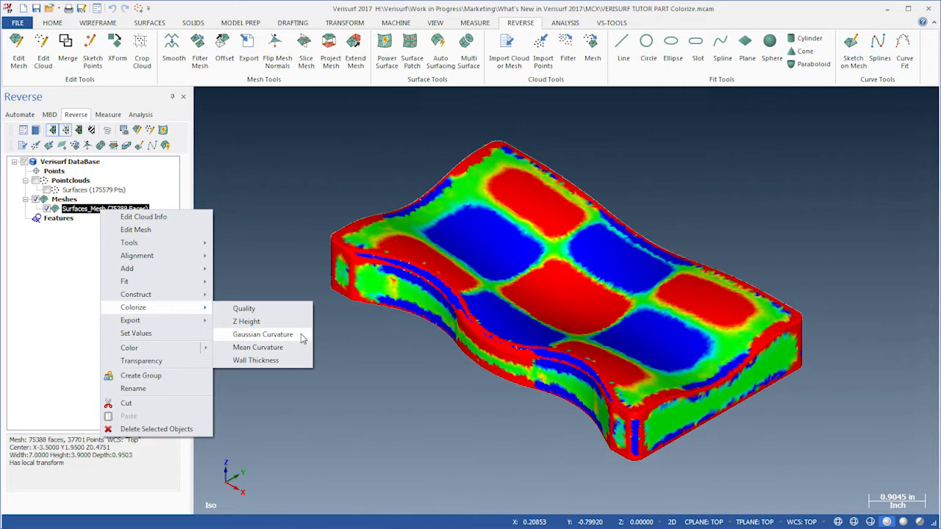
pyautogui.click(258, 347)
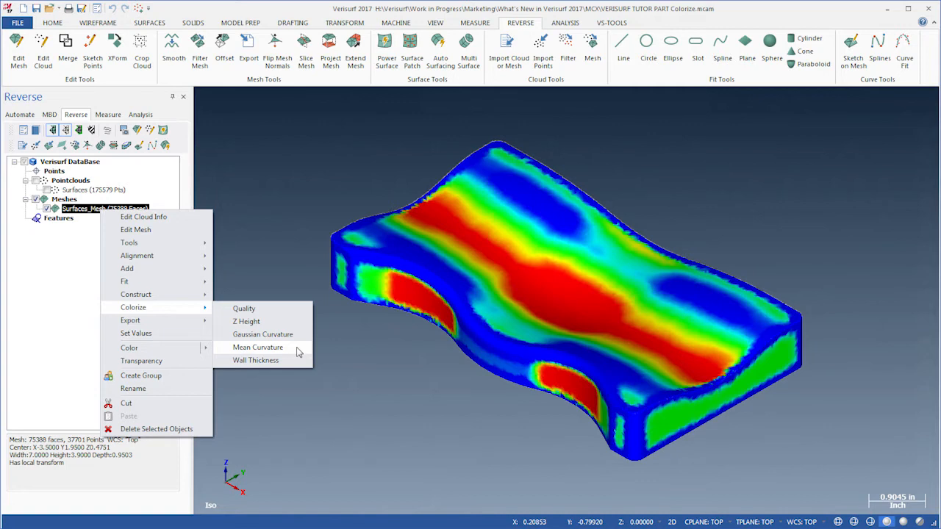
pyautogui.click(256, 360)
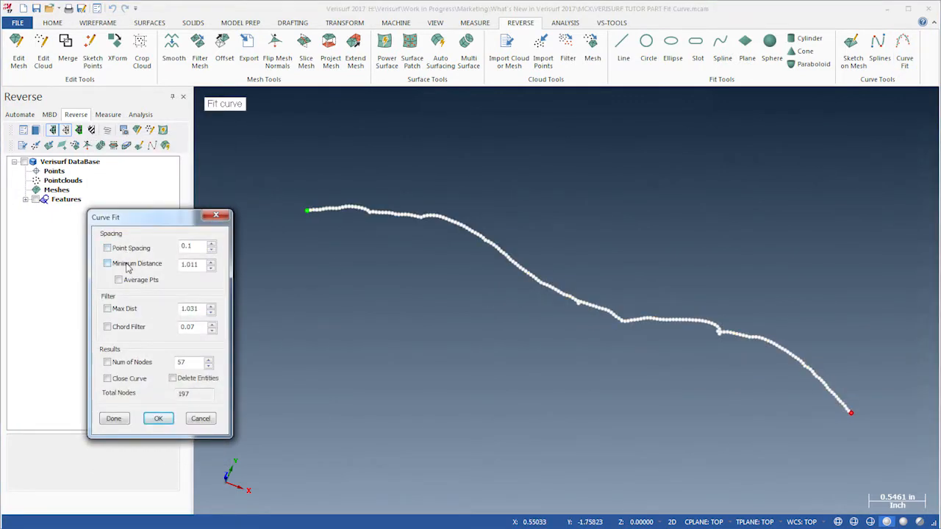
# Step: Fit a curve around the exhaust port with Chord Filter 0.009, leaving 8 nodes
pyautogui.click(107, 308)
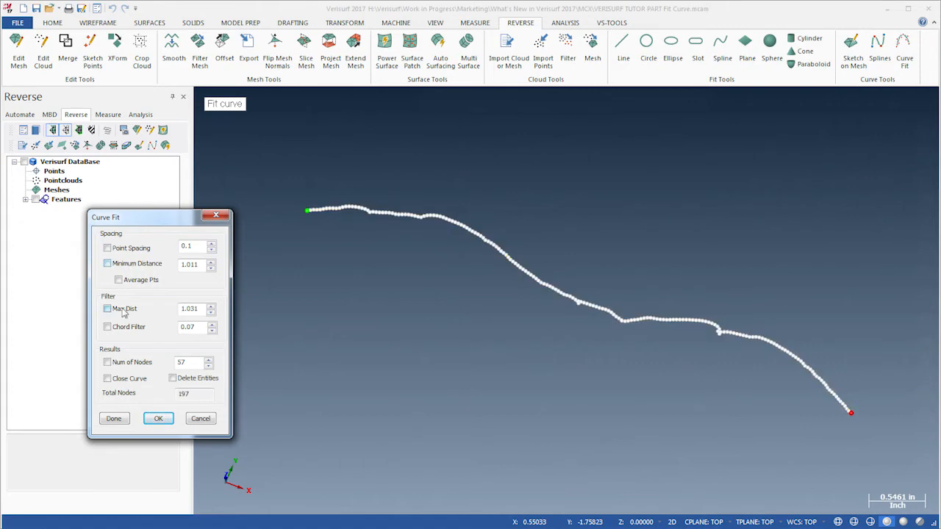
pyautogui.click(107, 327)
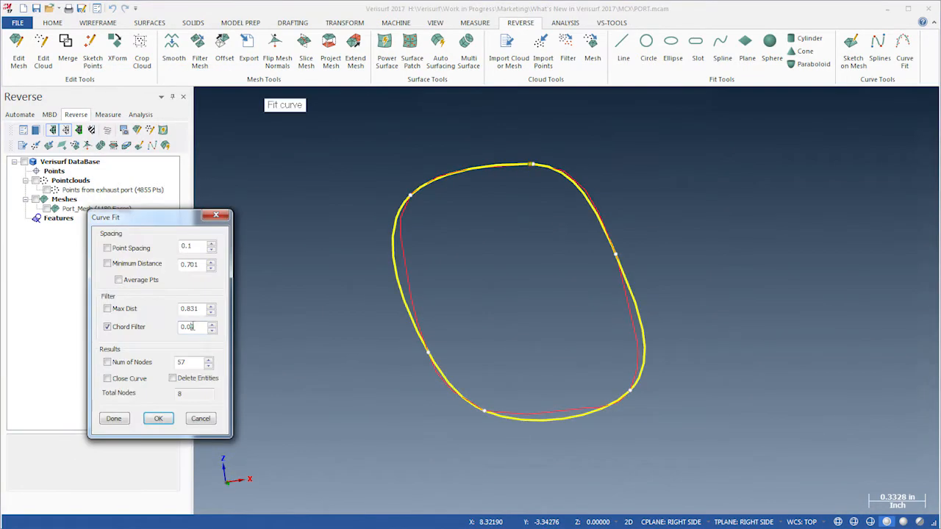
pyautogui.write('0.009')
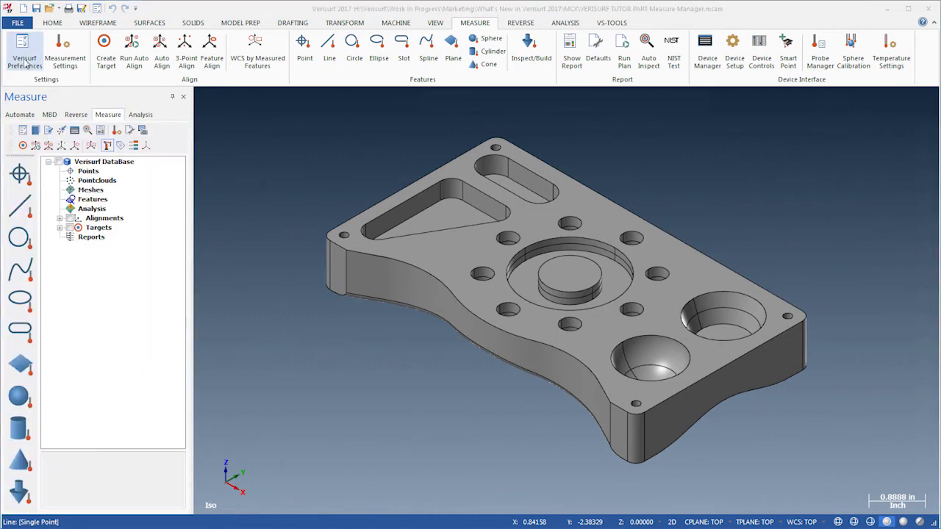
# Step: Turn on Auto Fit View, Auto Center, Auto Set View, circle diameter and line length text
pyautogui.click(24, 51)
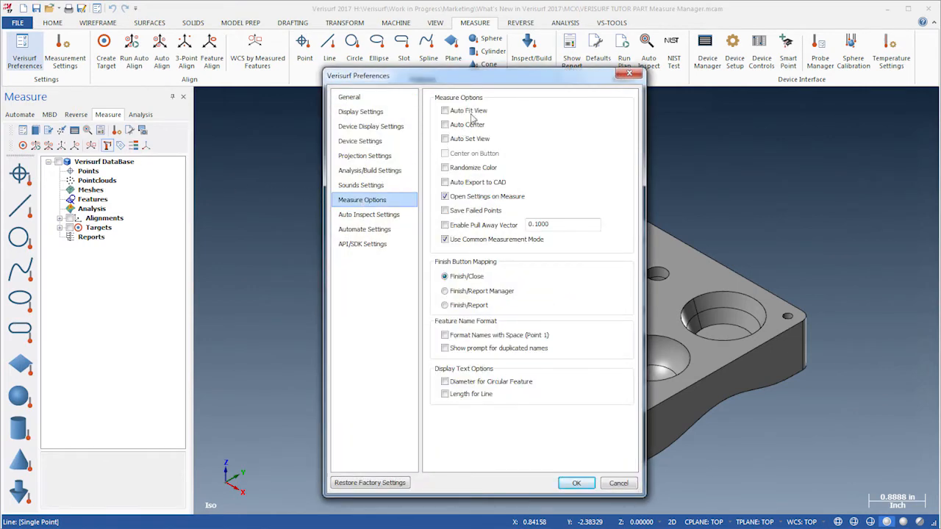
pyautogui.click(445, 111)
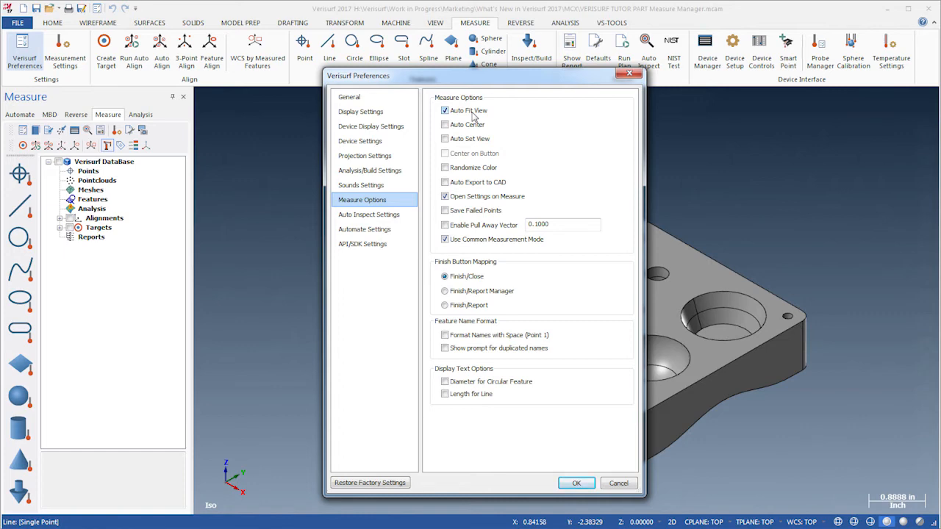
pyautogui.click(444, 124)
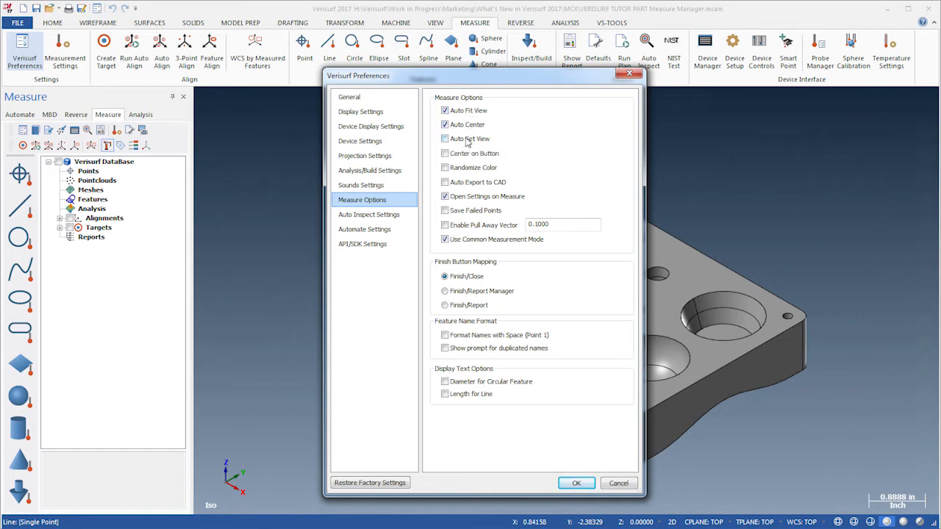
pyautogui.click(444, 139)
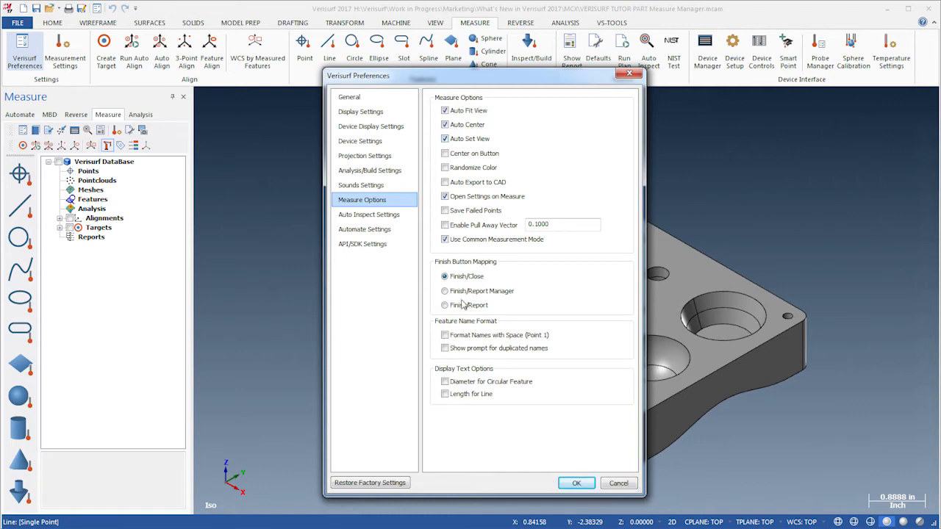
pyautogui.click(445, 380)
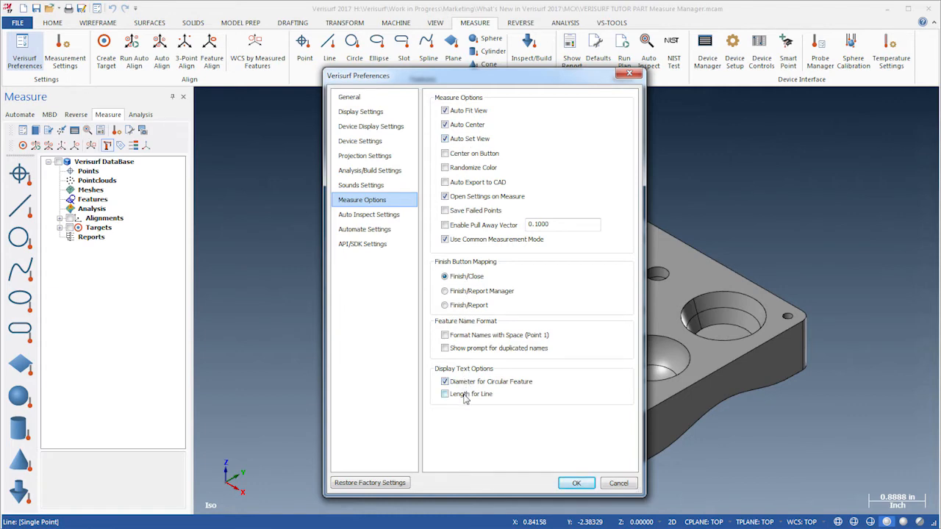
pyautogui.click(444, 393)
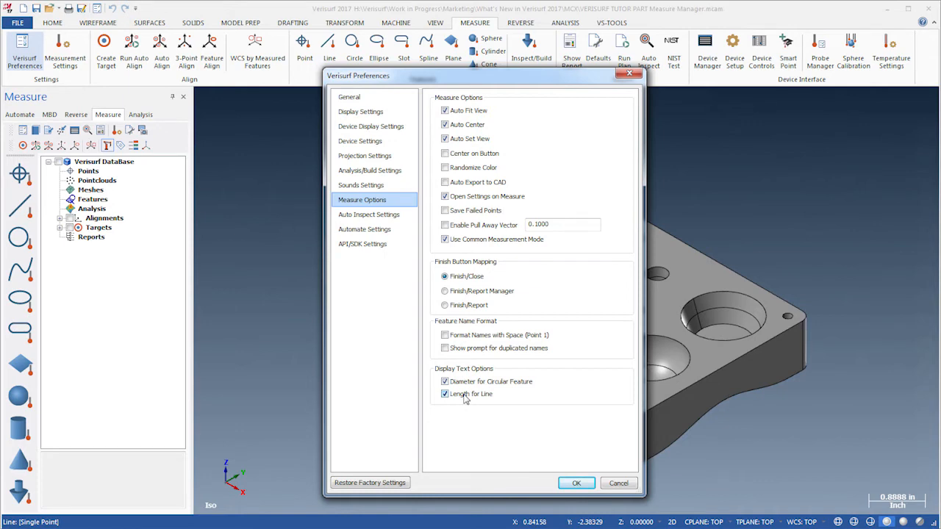
pyautogui.click(576, 483)
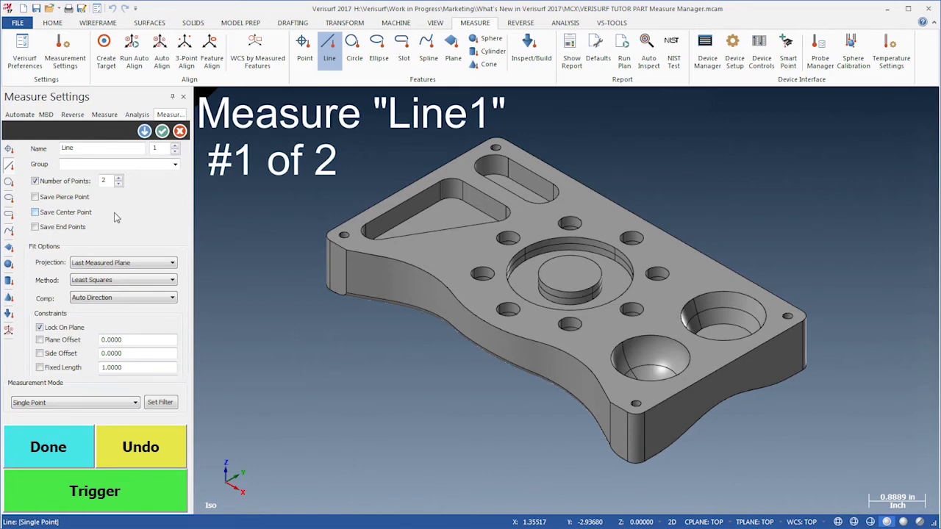
# Step: Save the measured line's centre point and its end points
pyautogui.click(35, 212)
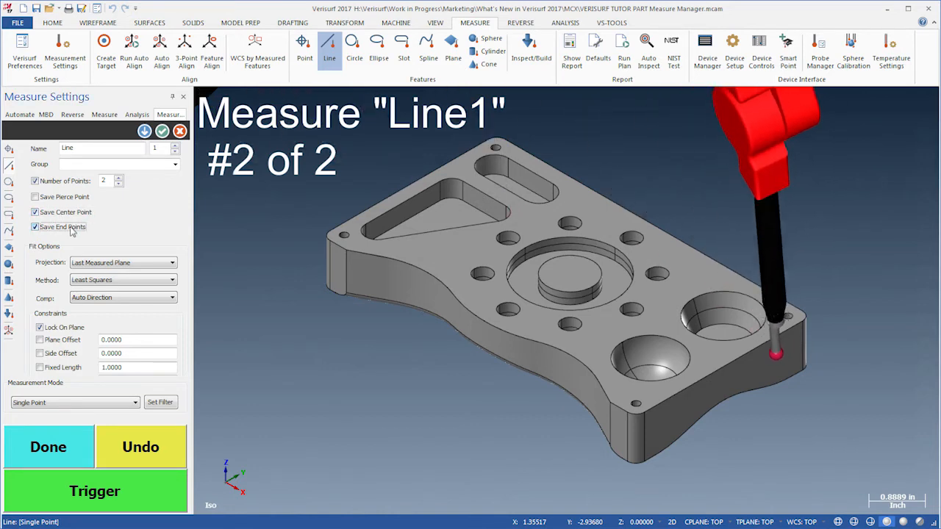
pyautogui.click(48, 446)
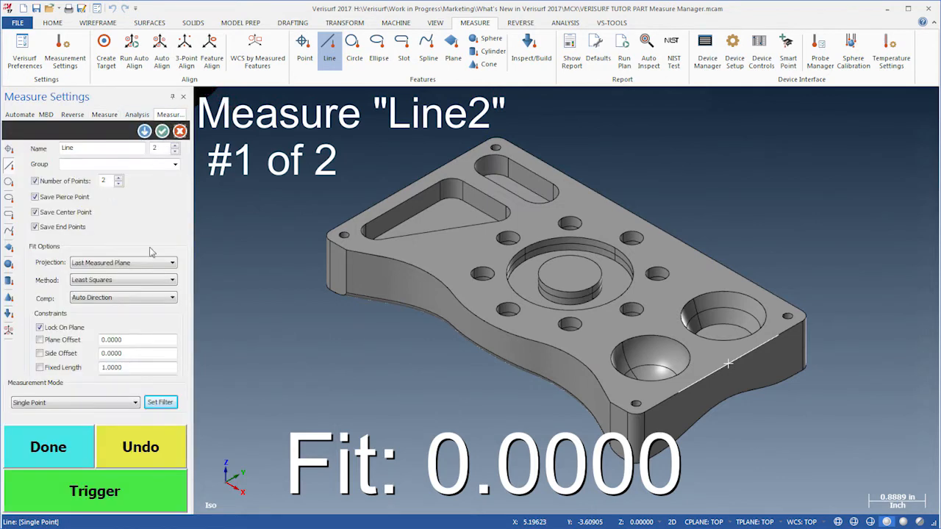
# Step: In the scanner filter settings, enable Max Scan Angle, Color Scan and post-processing filtering
pyautogui.click(160, 402)
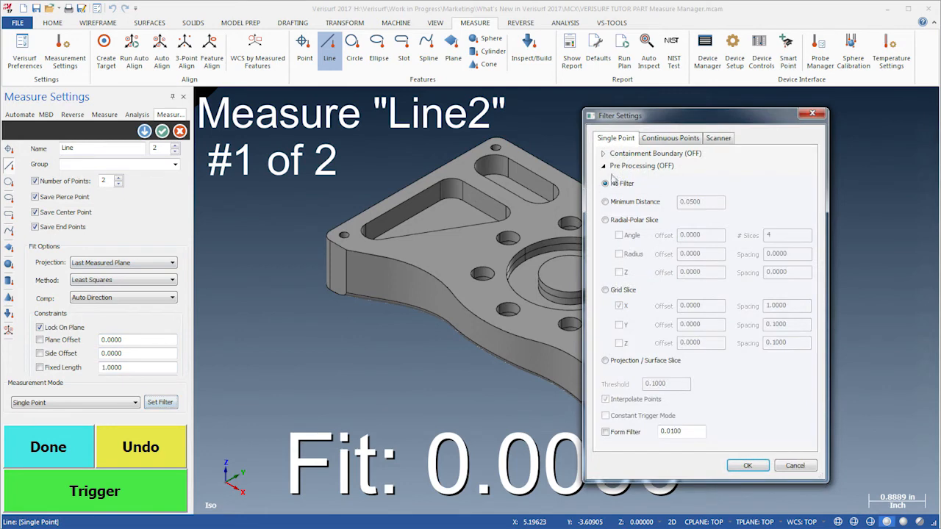
pyautogui.click(669, 138)
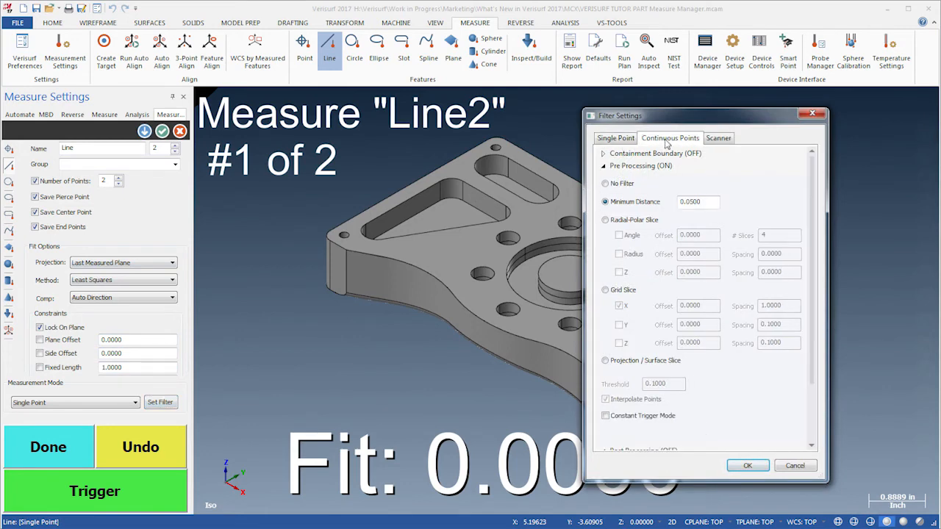
pyautogui.click(718, 138)
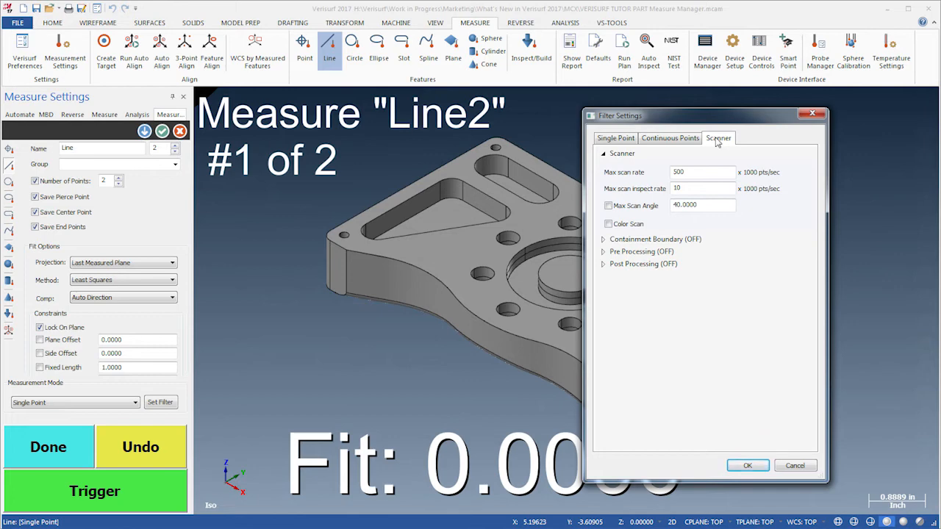
pyautogui.click(608, 205)
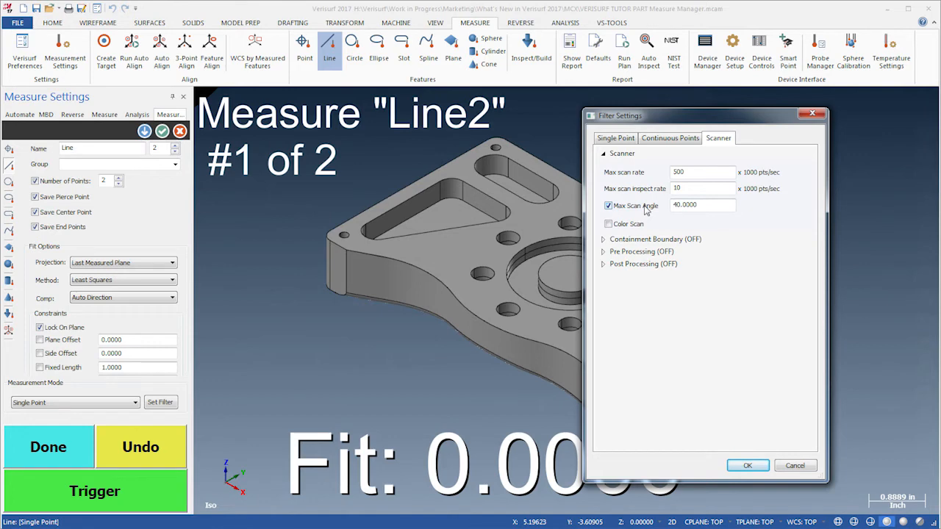
pyautogui.click(608, 223)
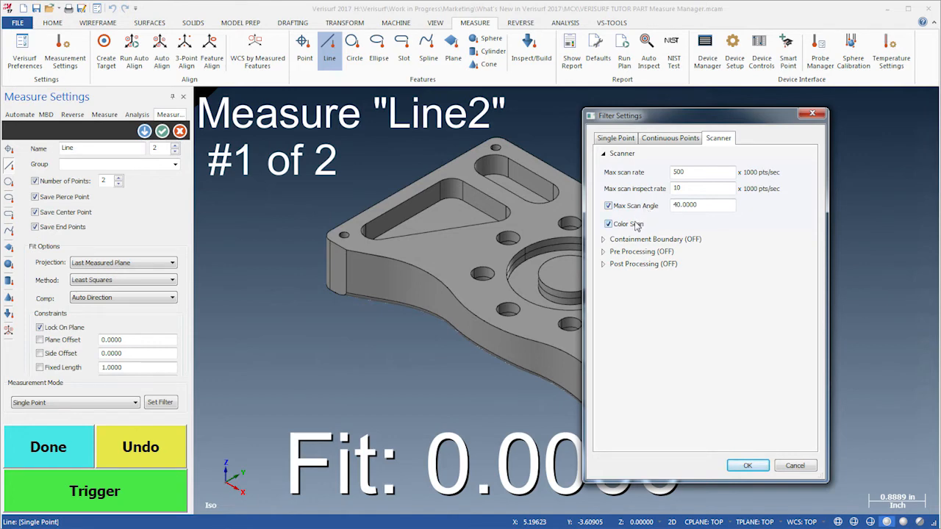
pyautogui.click(643, 264)
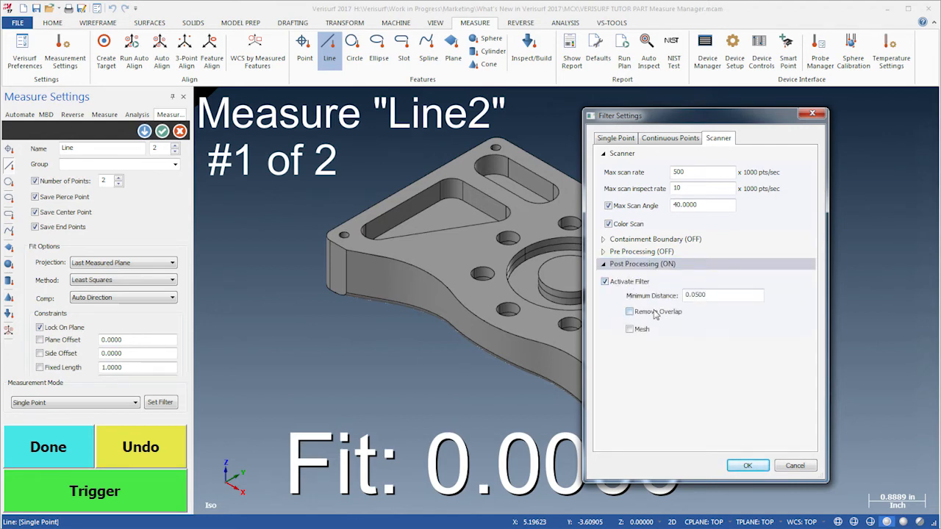
pyautogui.click(629, 311)
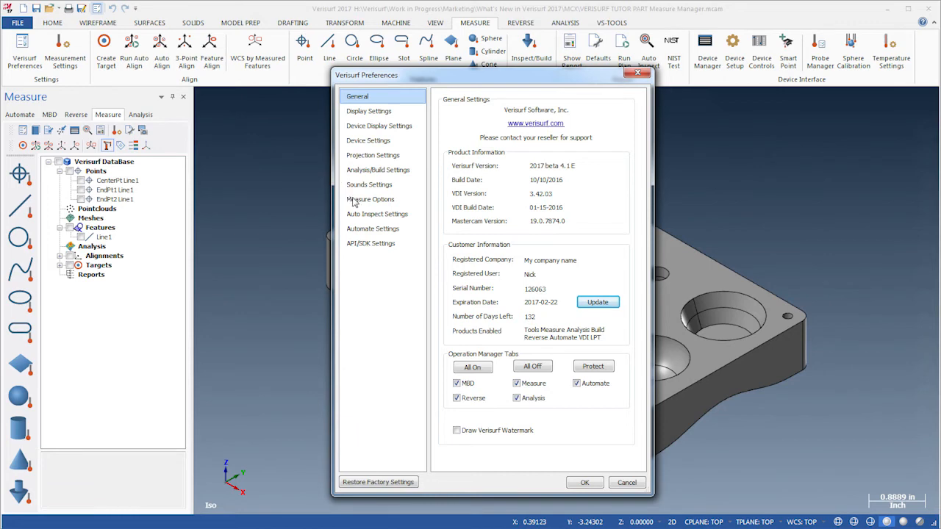
# Step: Browse the Measure Options, Analysis/Build and API/SDK preference pages, then close Preferences
pyautogui.click(370, 199)
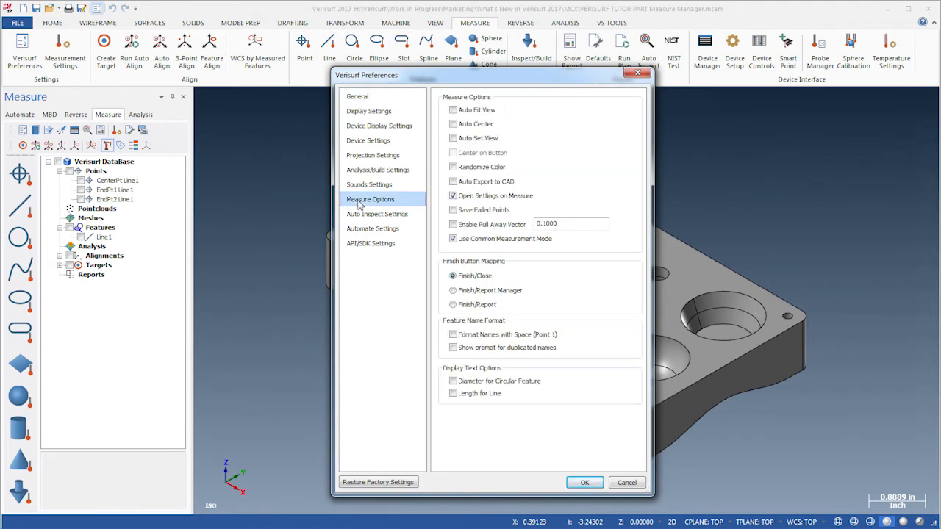
pyautogui.click(377, 170)
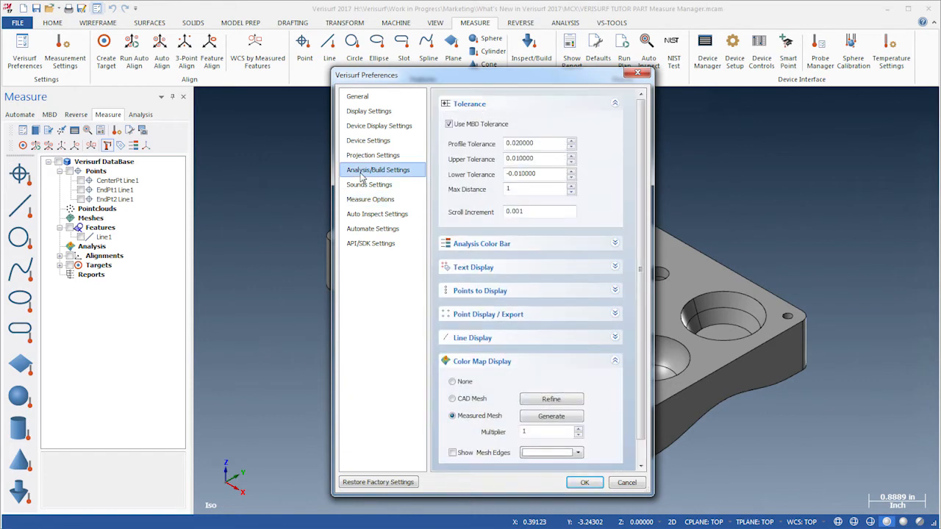
pyautogui.click(370, 243)
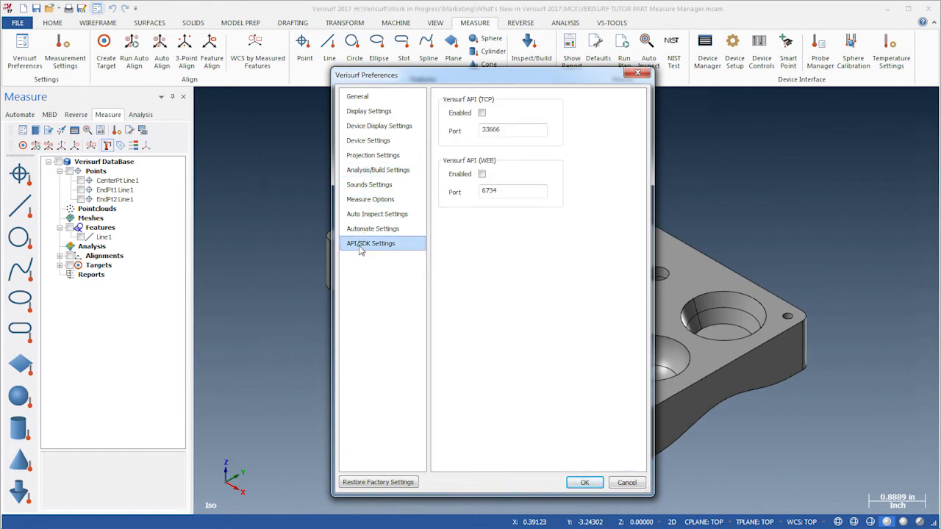
pyautogui.click(584, 482)
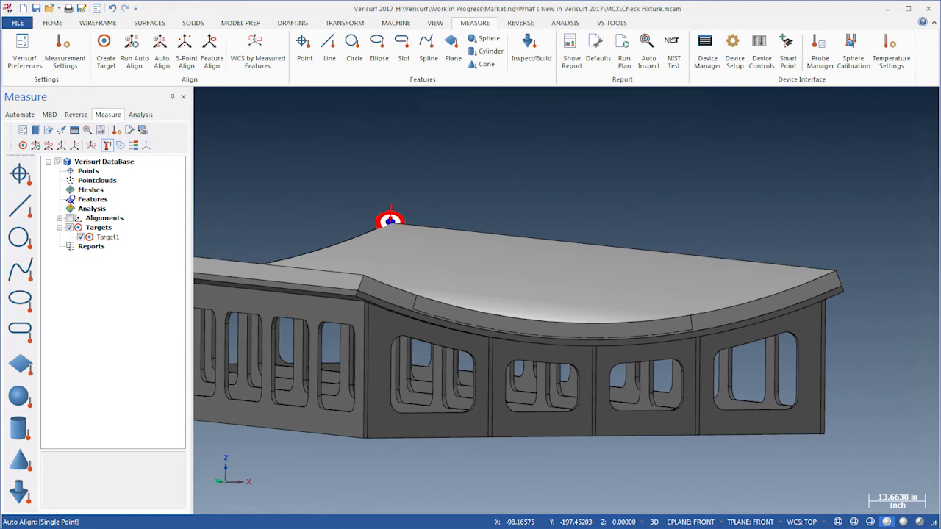
# Step: Place Target2 at the fixture's right corner and run Auto Align on the targets
pyautogui.click(835, 270)
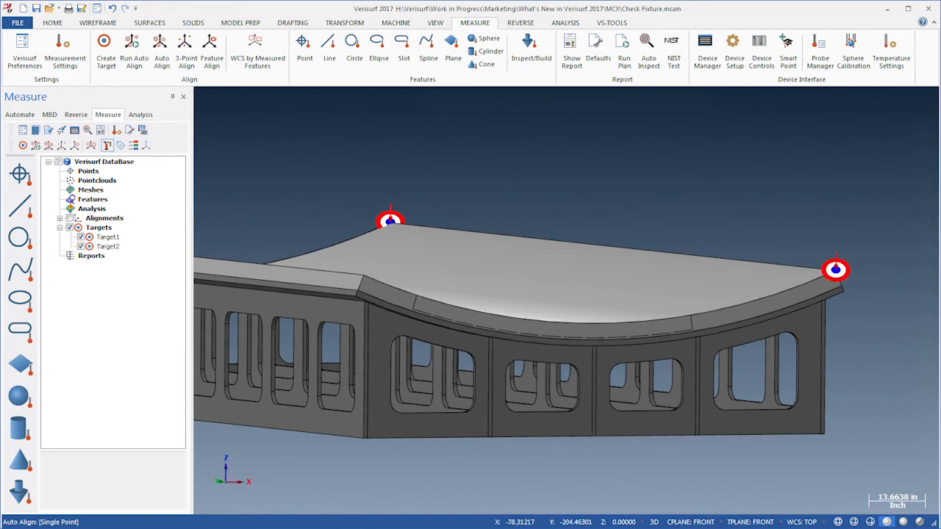
pyautogui.click(135, 51)
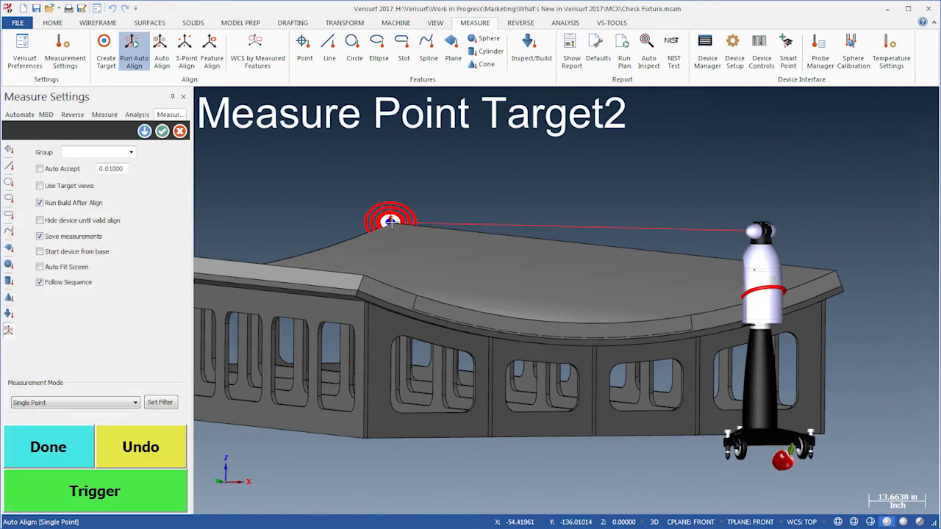
pyautogui.click(94, 491)
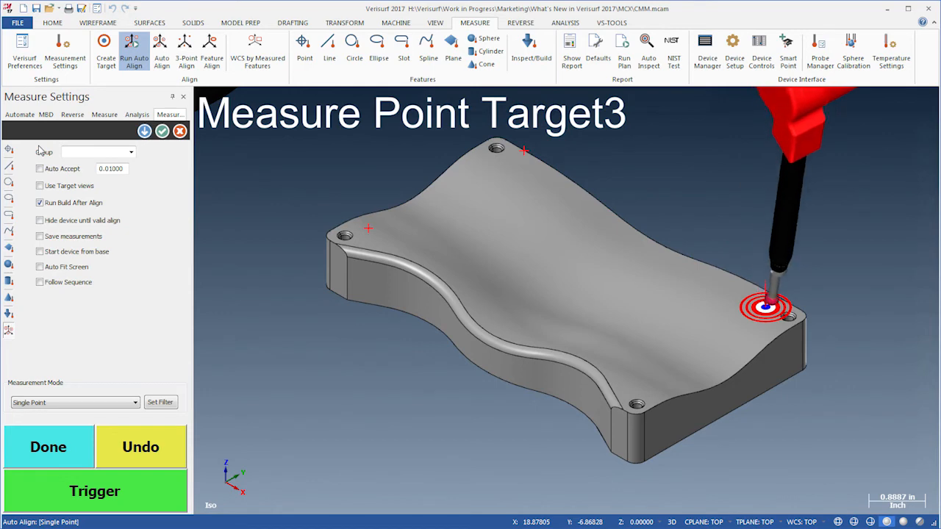
pyautogui.click(94, 491)
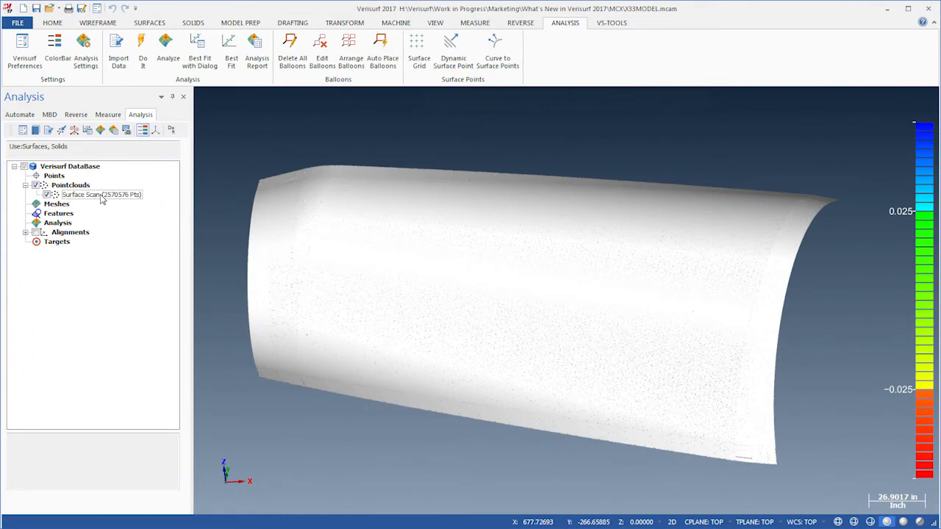
# Step: Run Surface Analyze on the Surface Scan cloud and review its Settings panel
pyautogui.rightClick(101, 194)
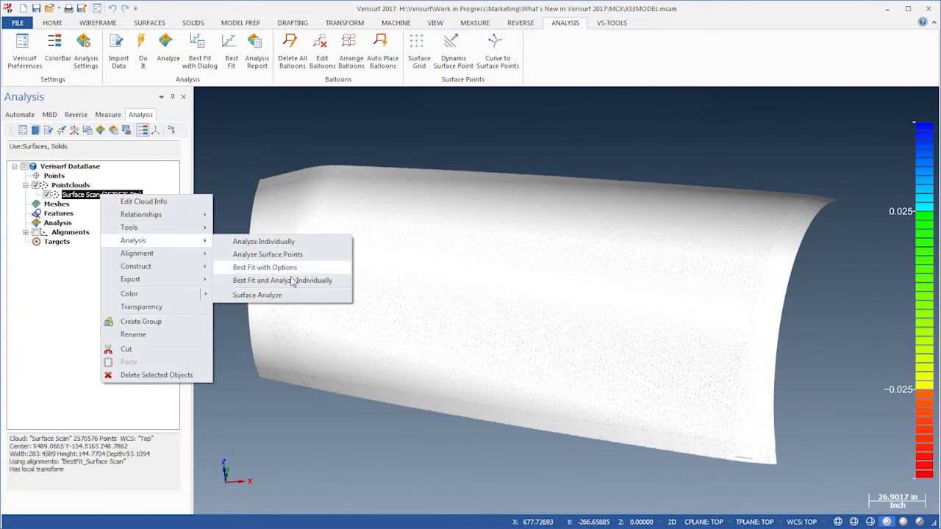
pyautogui.moveTo(298, 297)
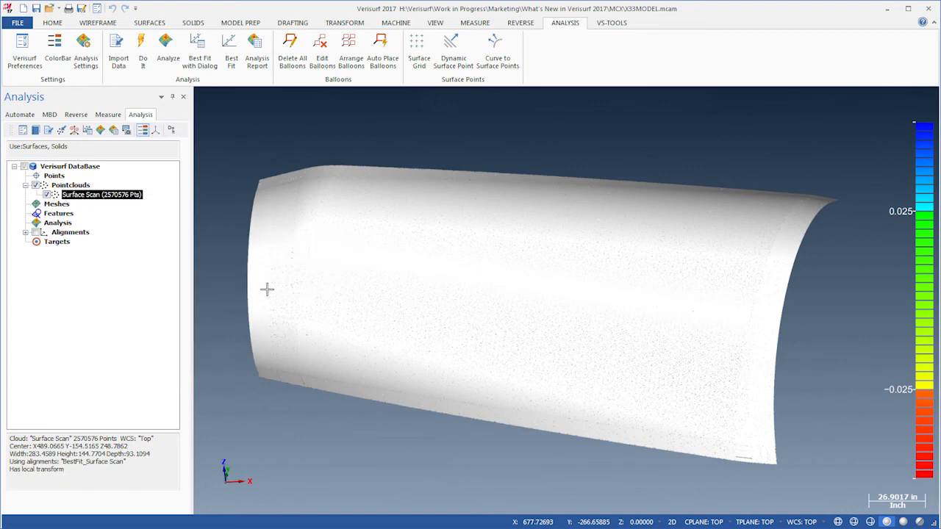
pyautogui.moveTo(164, 270)
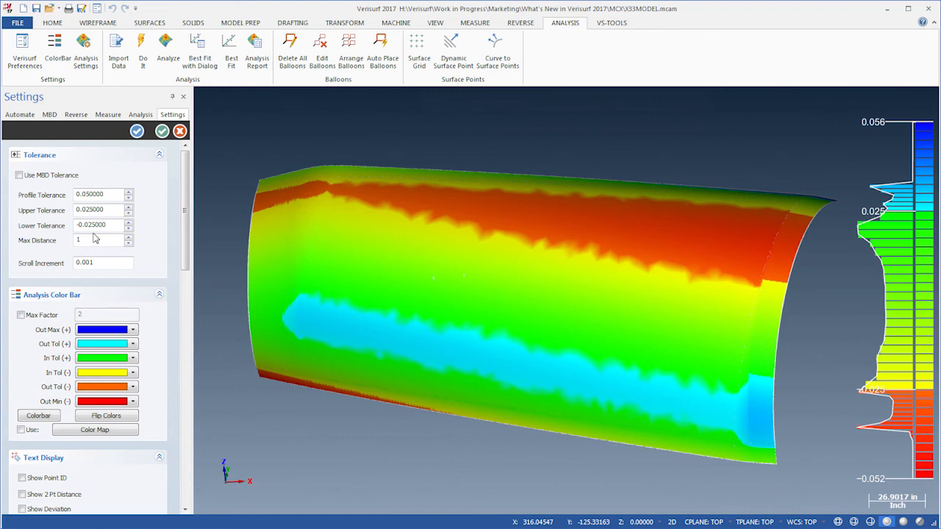
pyautogui.scroll(-3)
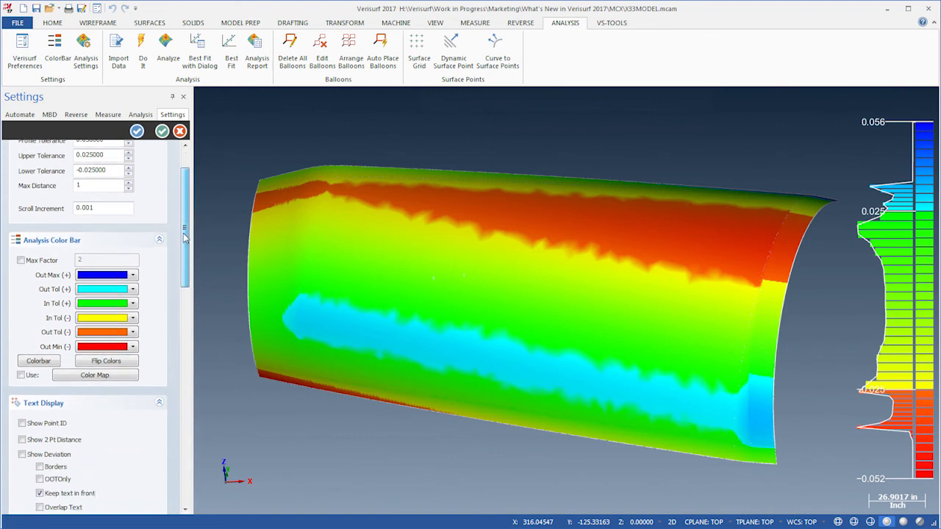
pyautogui.scroll(-3)
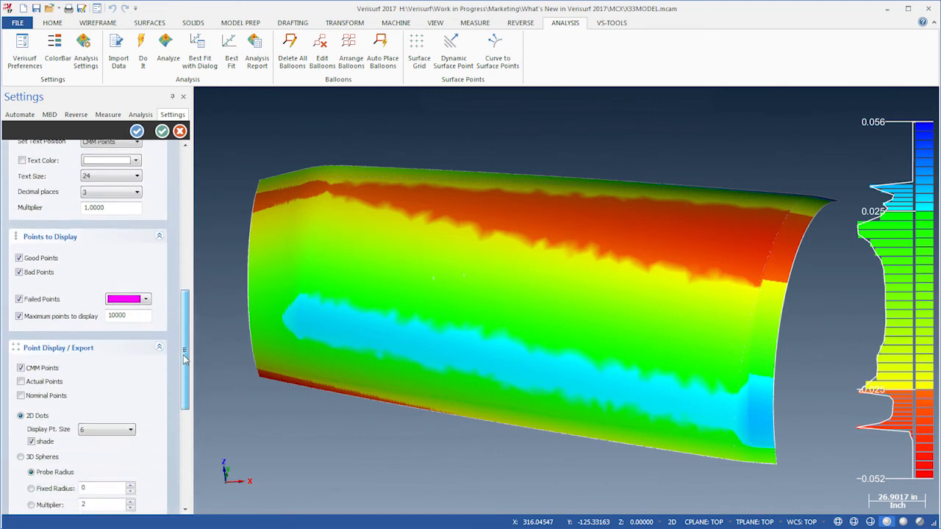
pyautogui.click(474, 22)
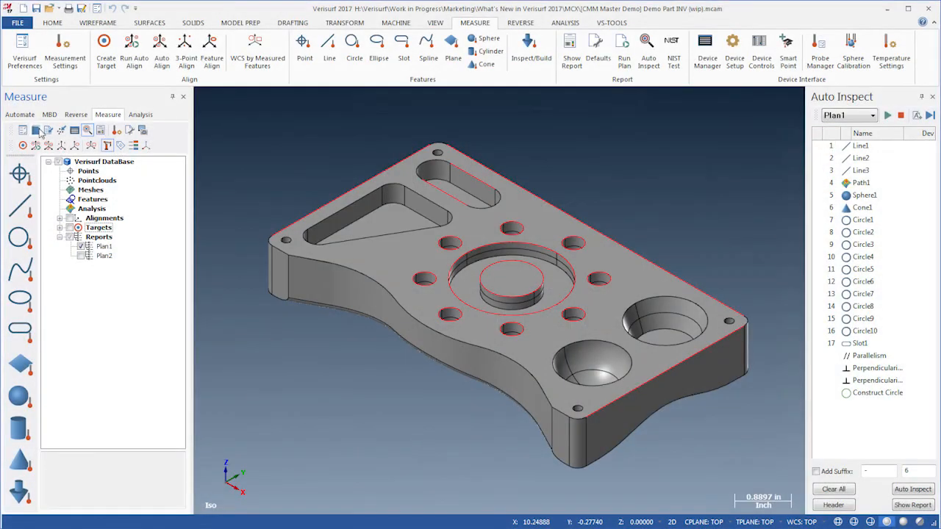
# Step: Show Plan1's Sort Items choices: By Name, By Distance, By Size, Reverse Order
pyautogui.rightClick(56, 178)
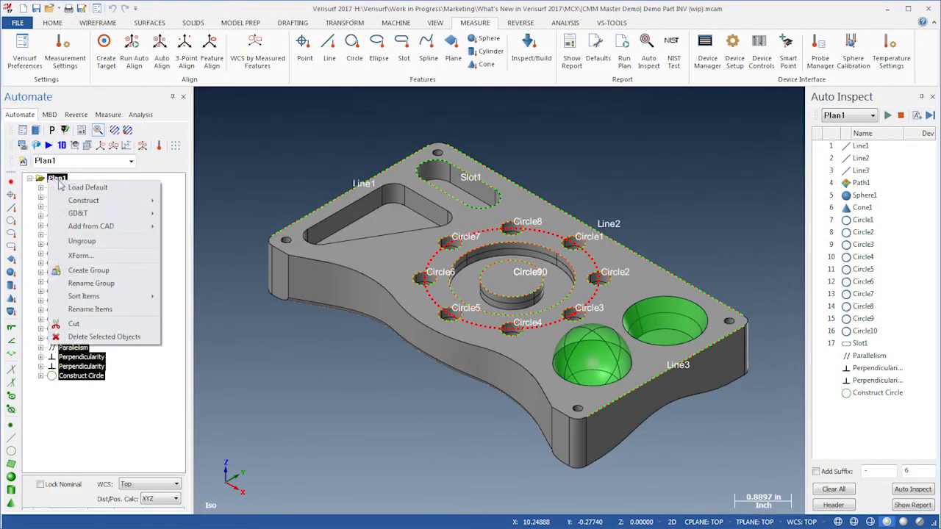
pyautogui.moveTo(83, 296)
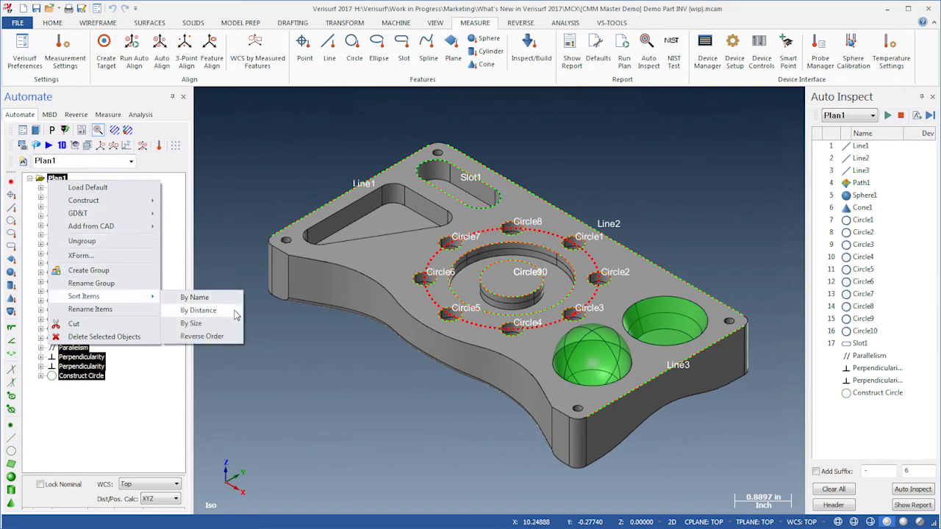
pyautogui.moveTo(191, 323)
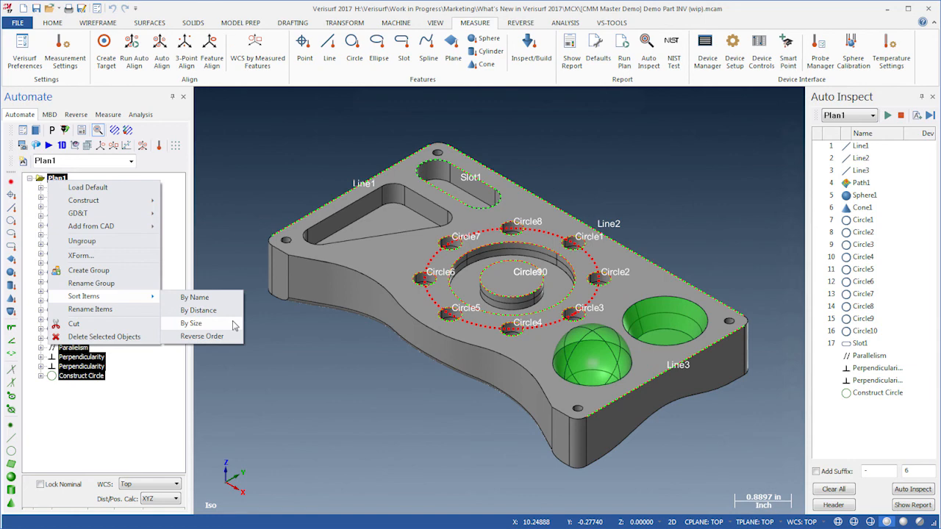